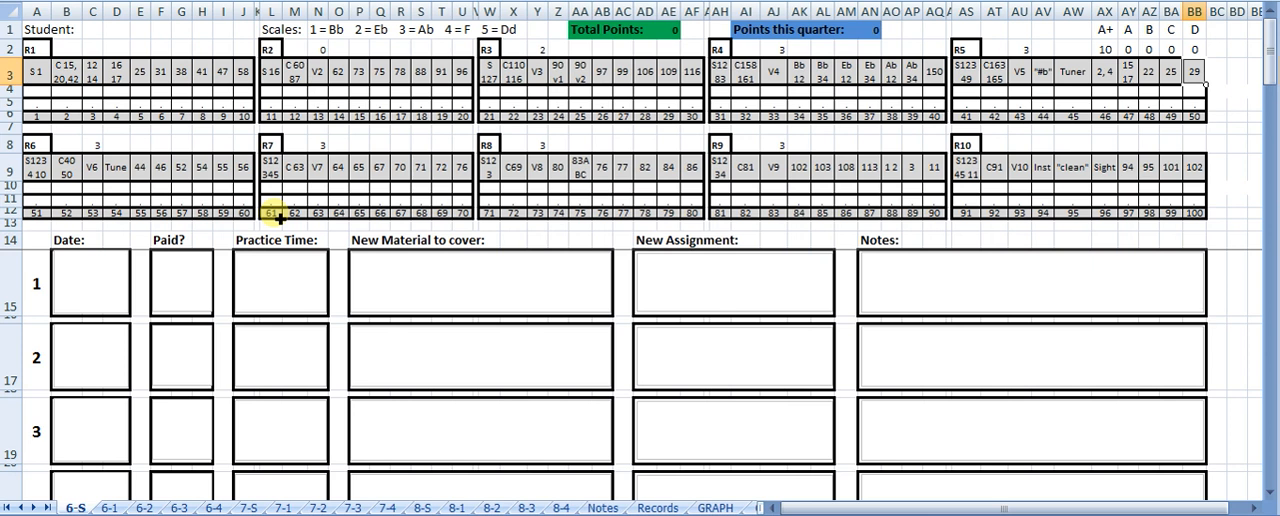
# Step: Select cells and sheet tabs around the 6-S points grid
pyautogui.click(37, 49)
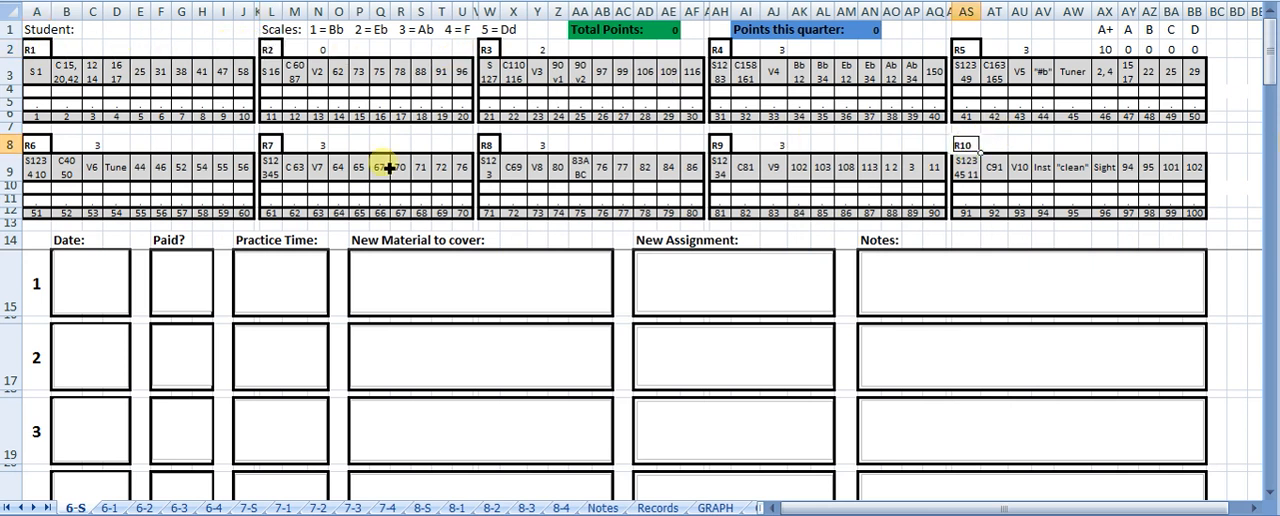
pyautogui.click(37, 117)
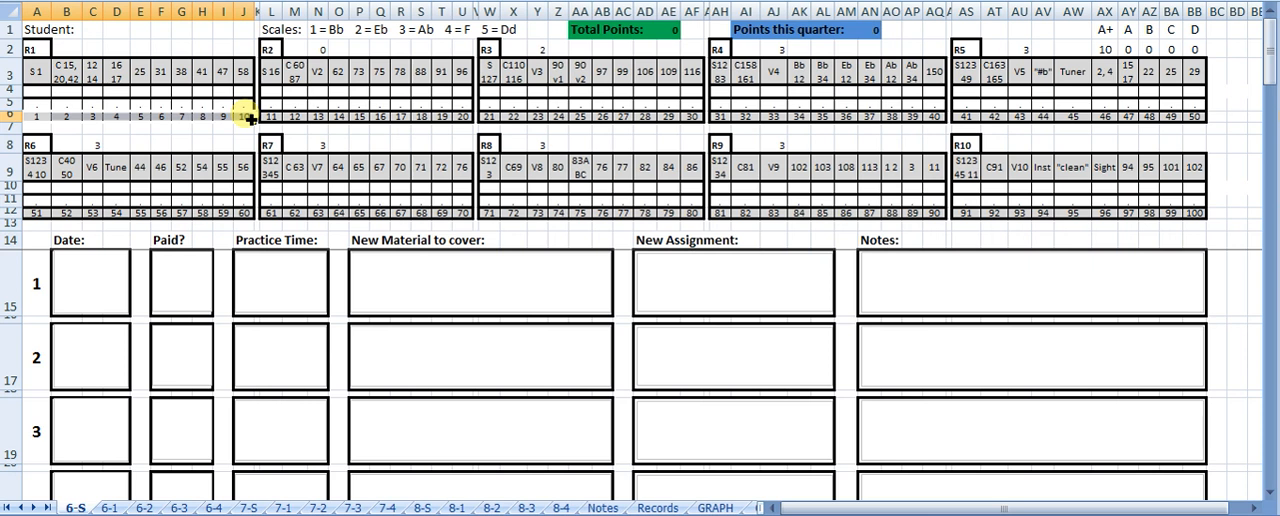
pyautogui.click(37, 72)
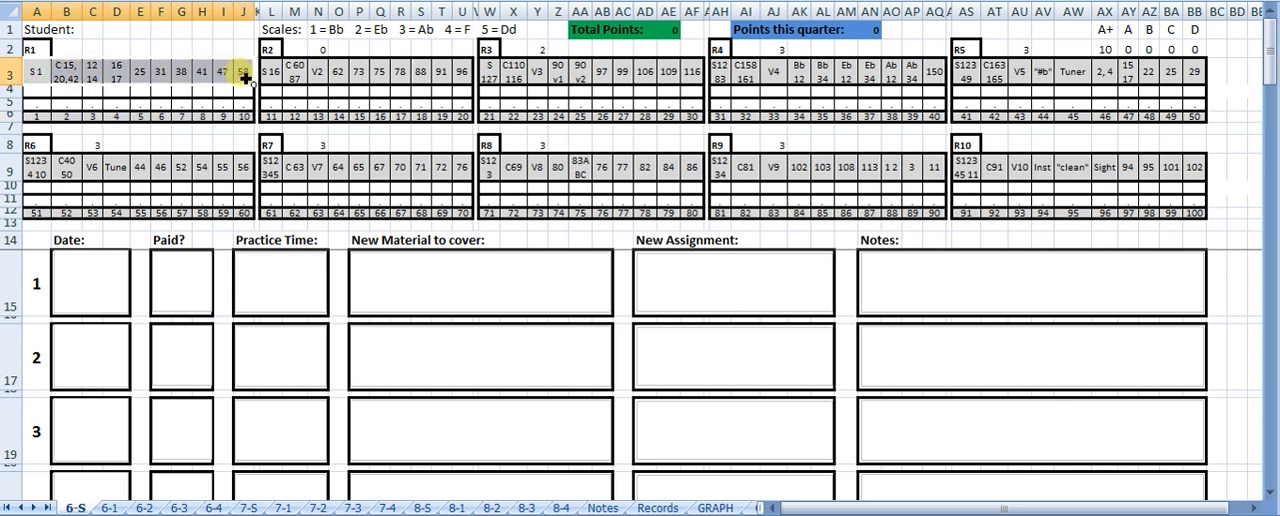
pyautogui.click(37, 71)
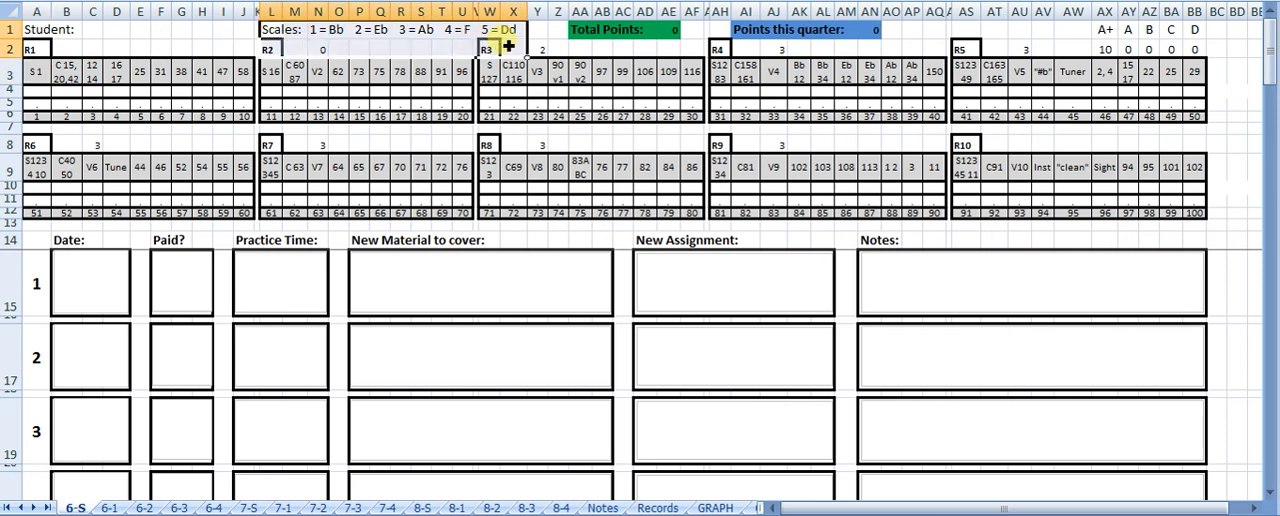
pyautogui.click(330, 29)
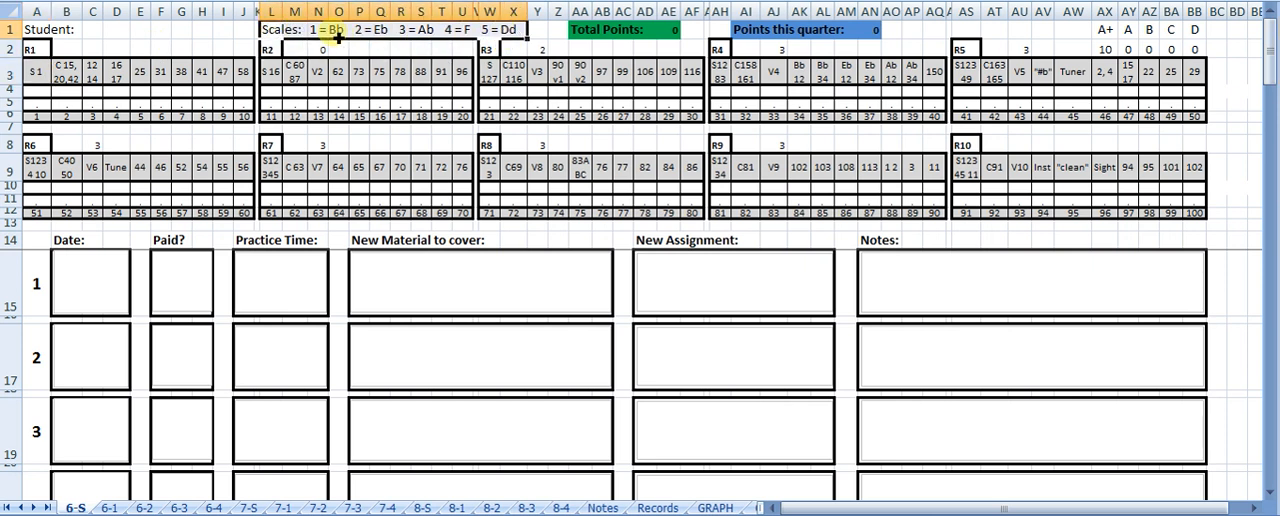
pyautogui.click(36, 71)
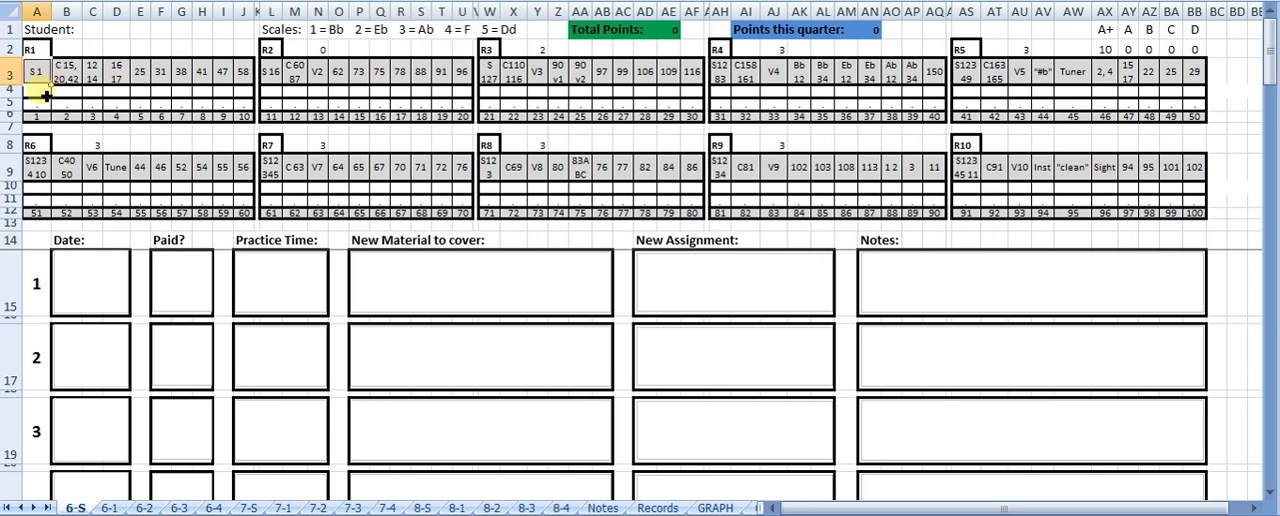
pyautogui.click(272, 71)
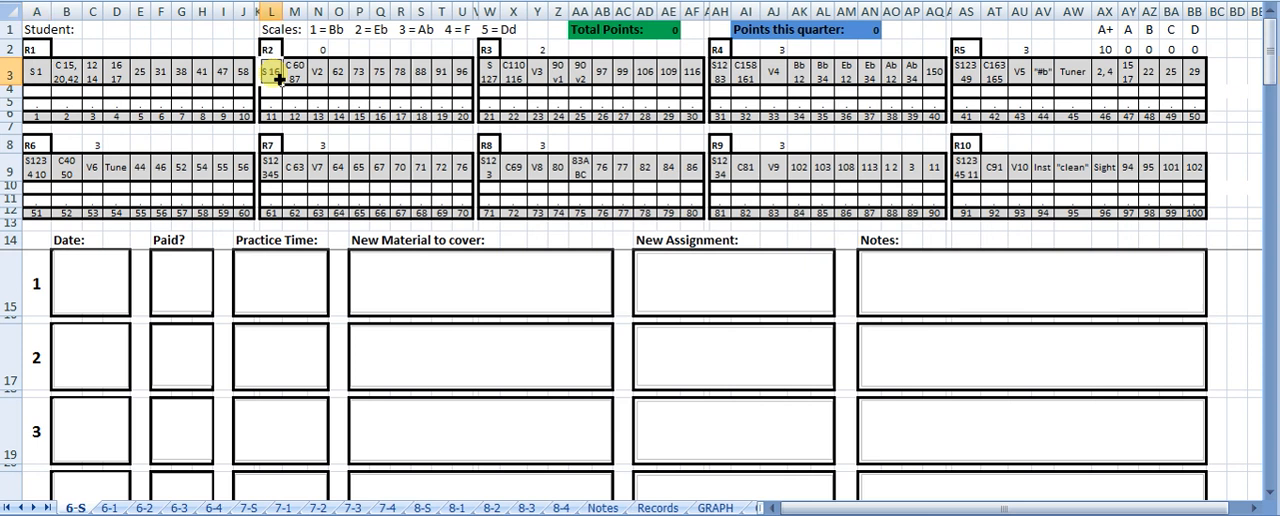
pyautogui.click(866, 167)
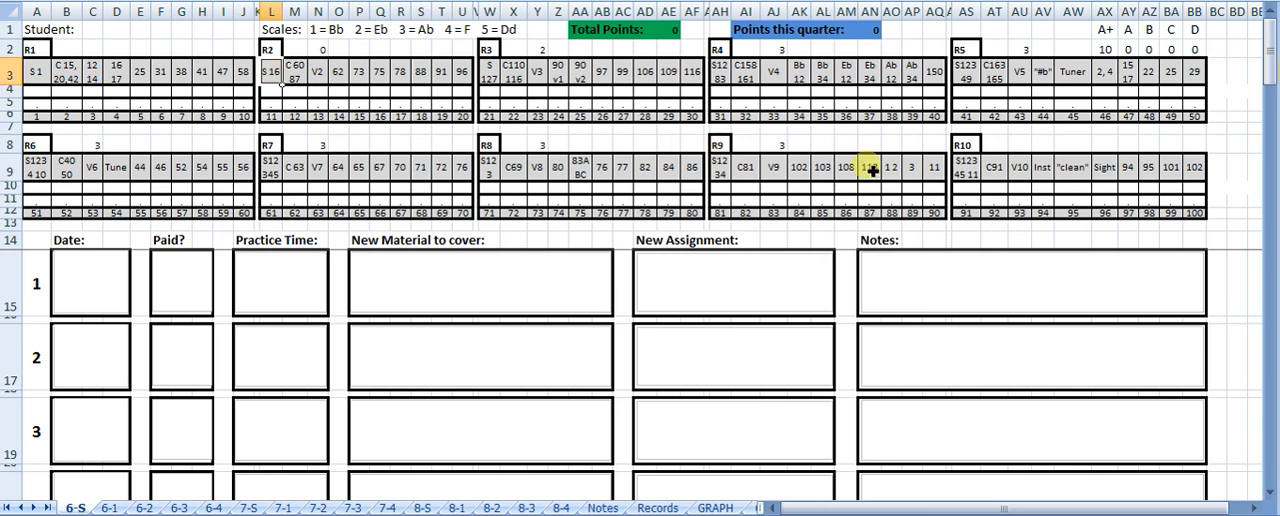
pyautogui.click(963, 212)
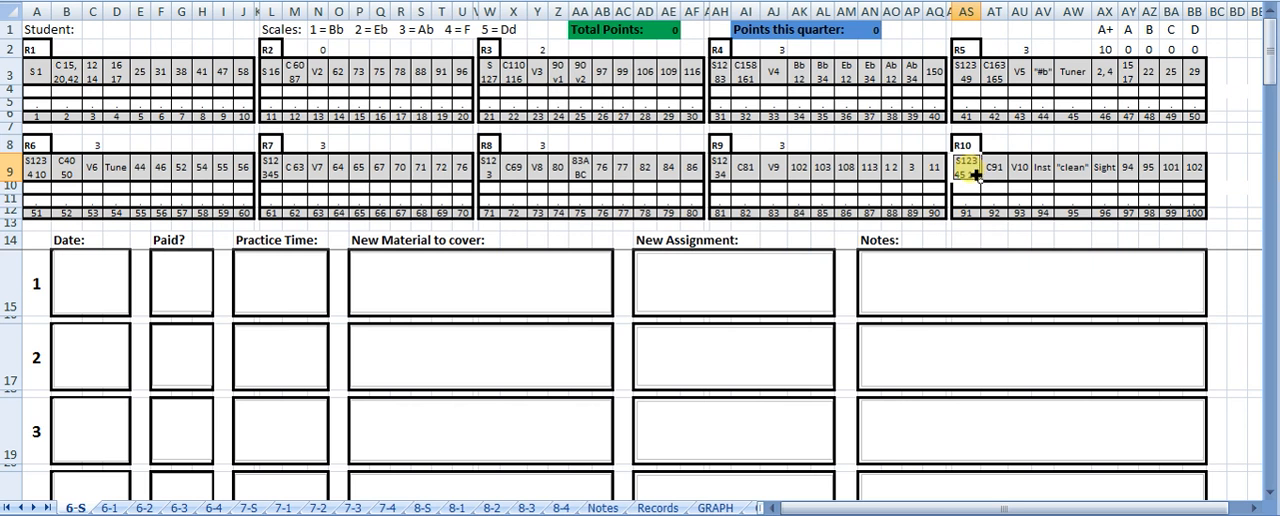
pyautogui.click(37, 95)
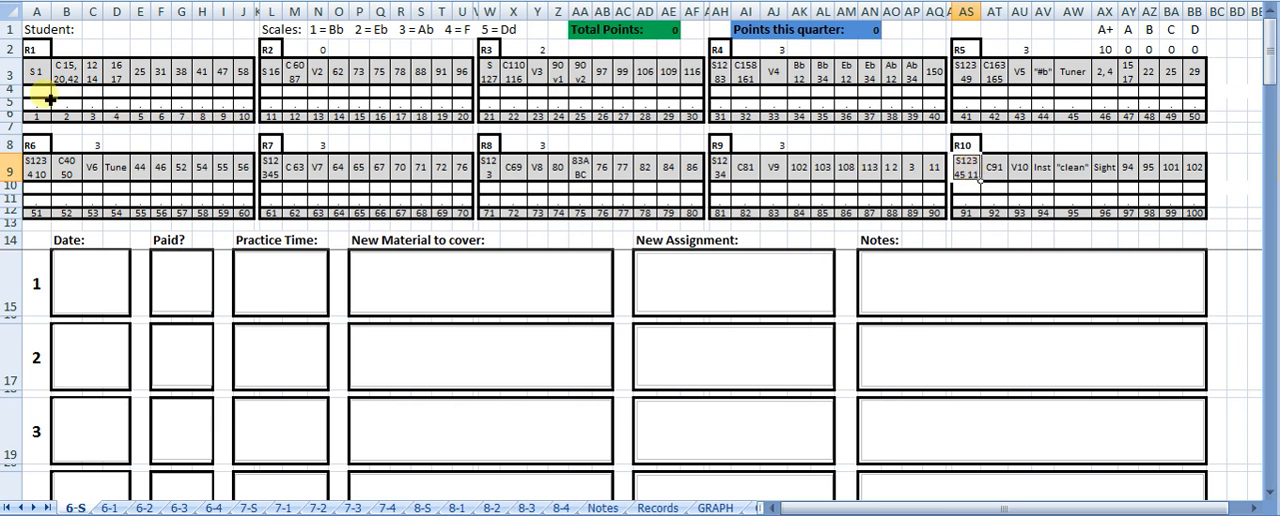
# Step: Enter 1 in A4 under the first lesson, then view the 6-2 sheet
pyautogui.click(36, 90)
pyautogui.write('1')
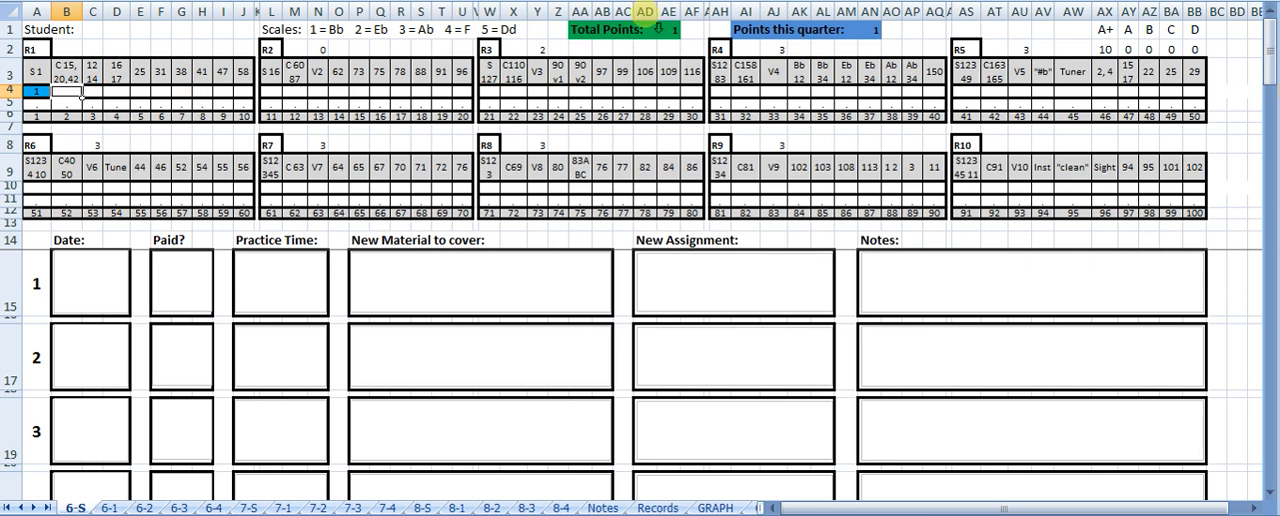
pyautogui.click(666, 71)
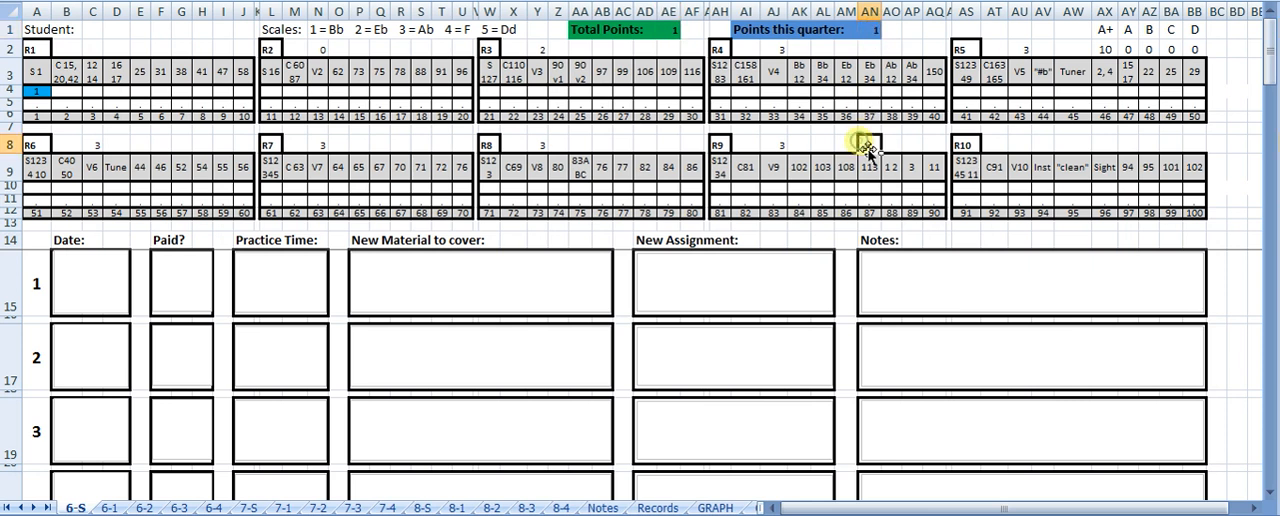
pyautogui.click(338, 72)
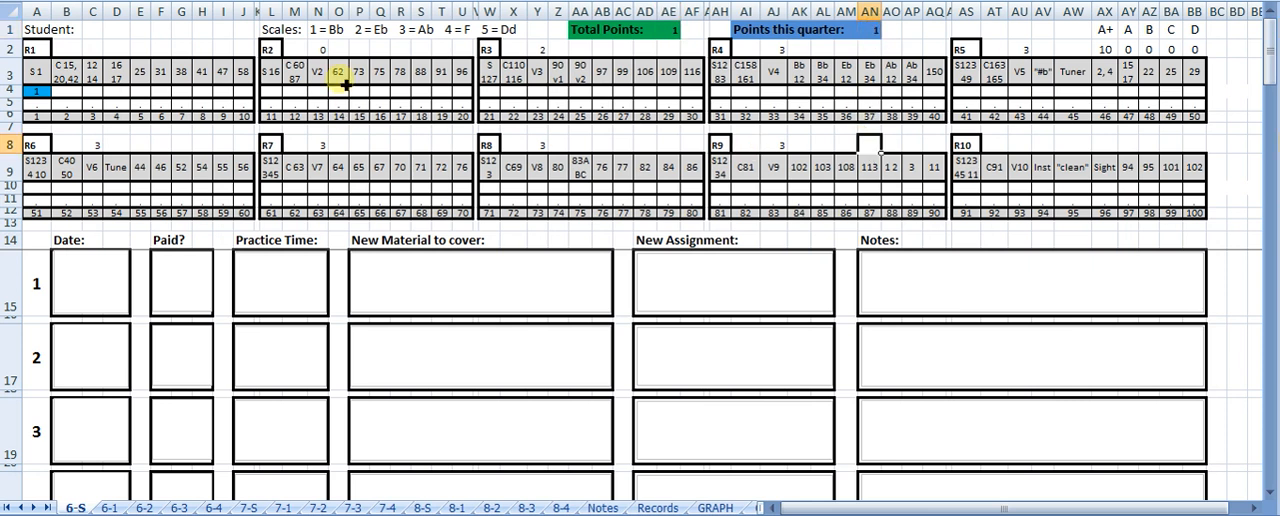
pyautogui.click(66, 71)
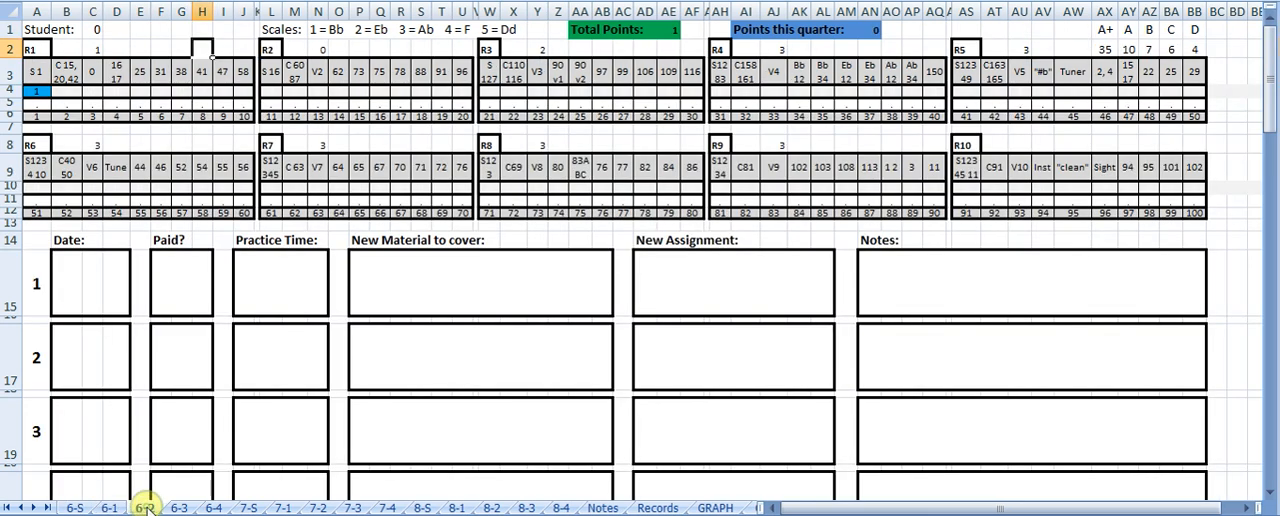
pyautogui.click(74, 508)
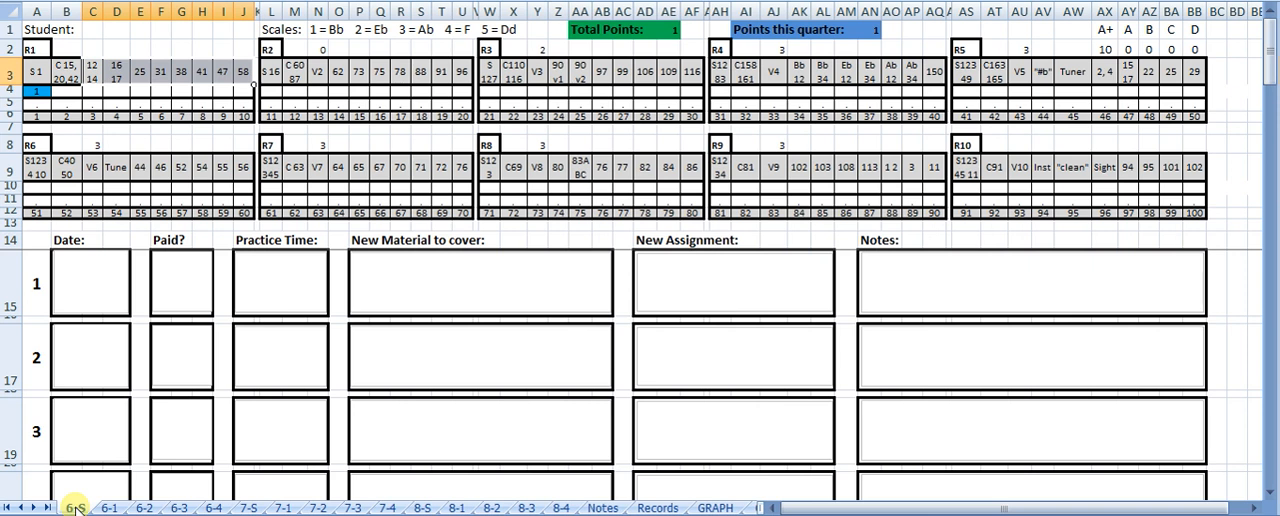
pyautogui.click(72, 507)
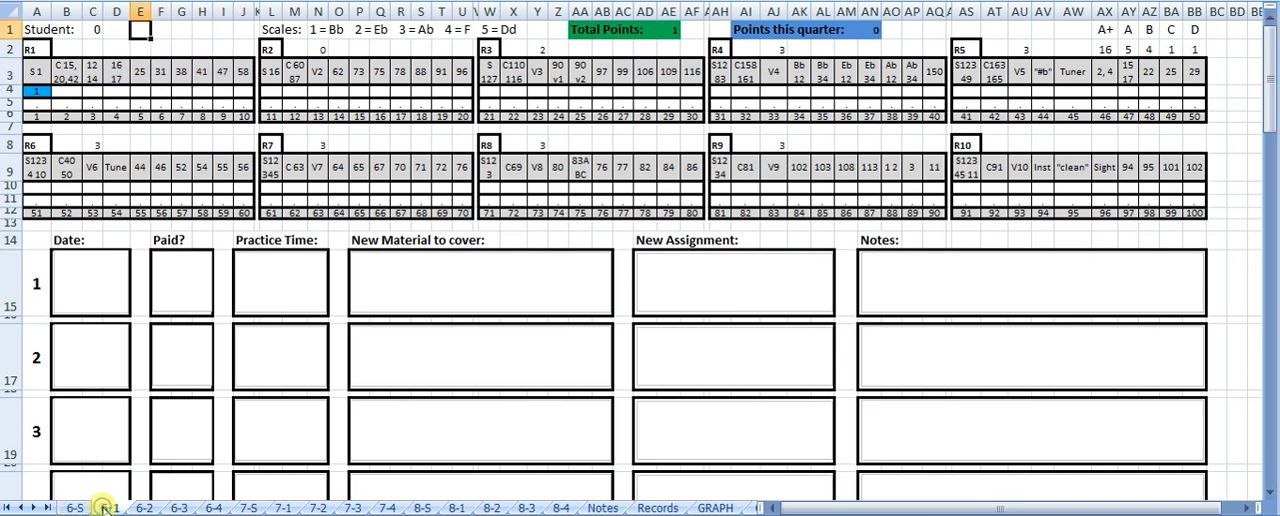
pyautogui.click(108, 507)
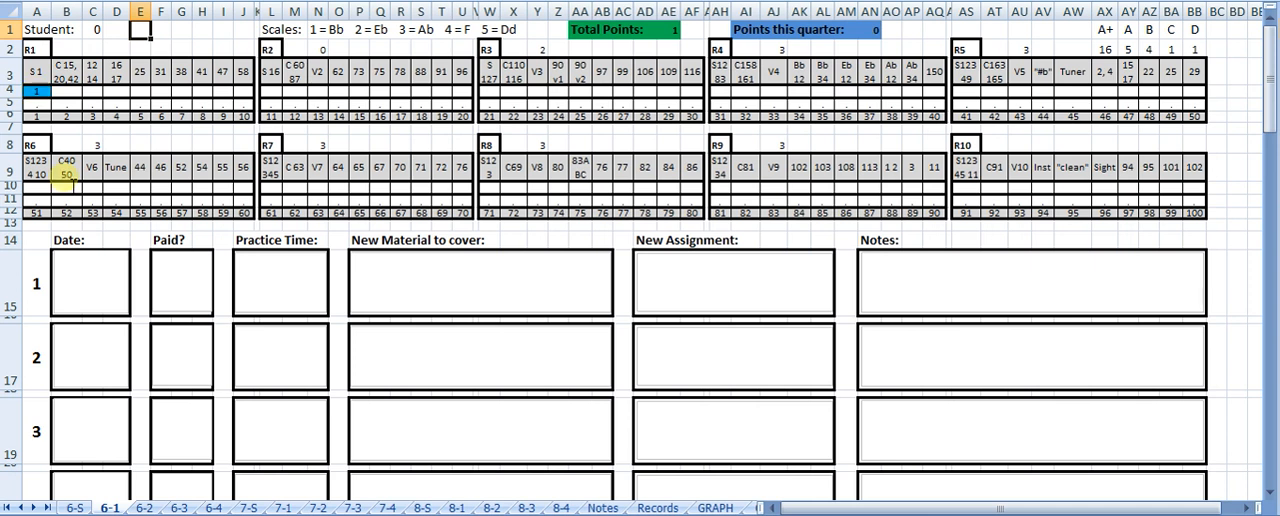
pyautogui.click(144, 508)
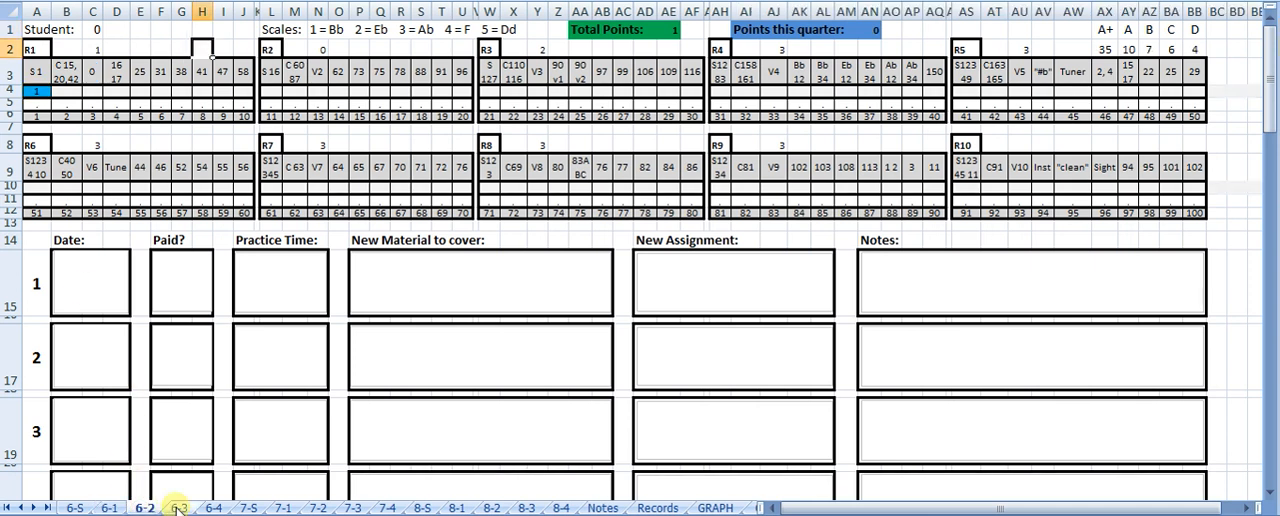
pyautogui.click(108, 508)
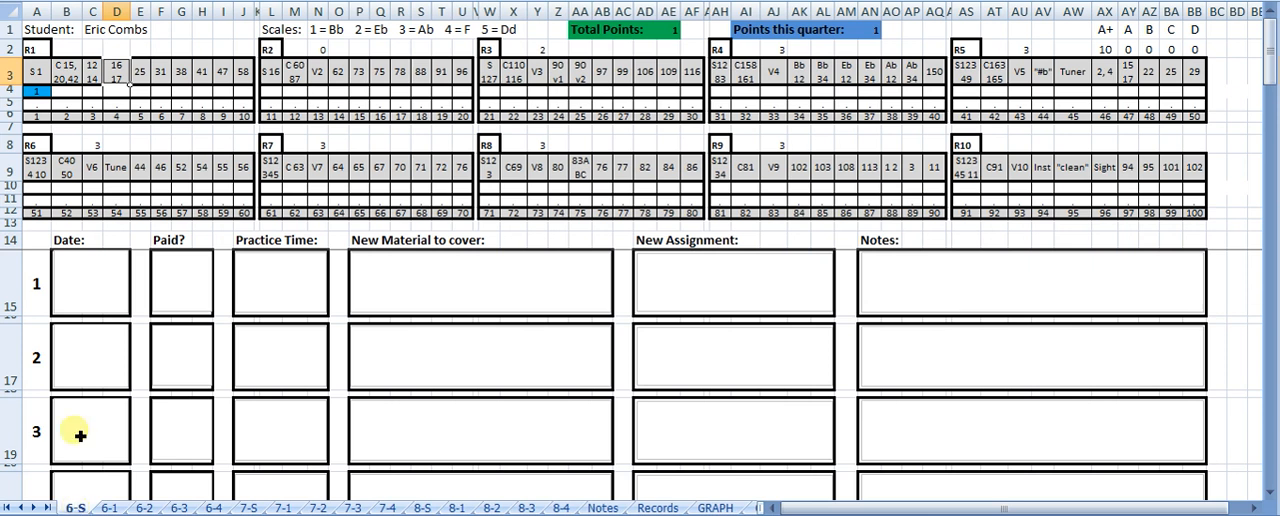
# Step: Mark completed lessons with 1s on 6-S, then continue marking lessons on 6-3
pyautogui.click(66, 90)
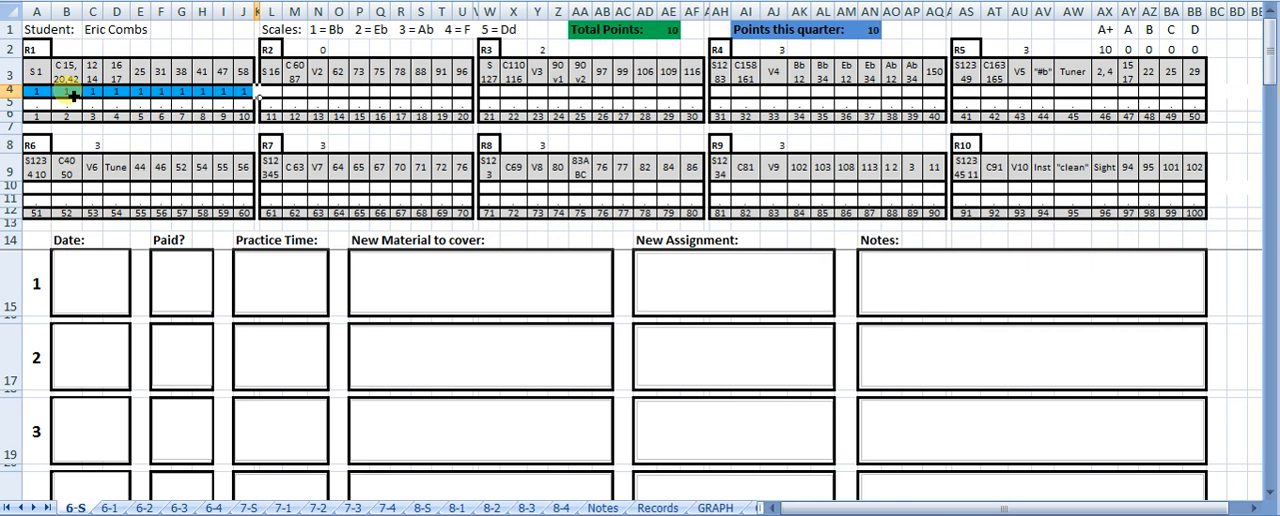
pyautogui.click(271, 92)
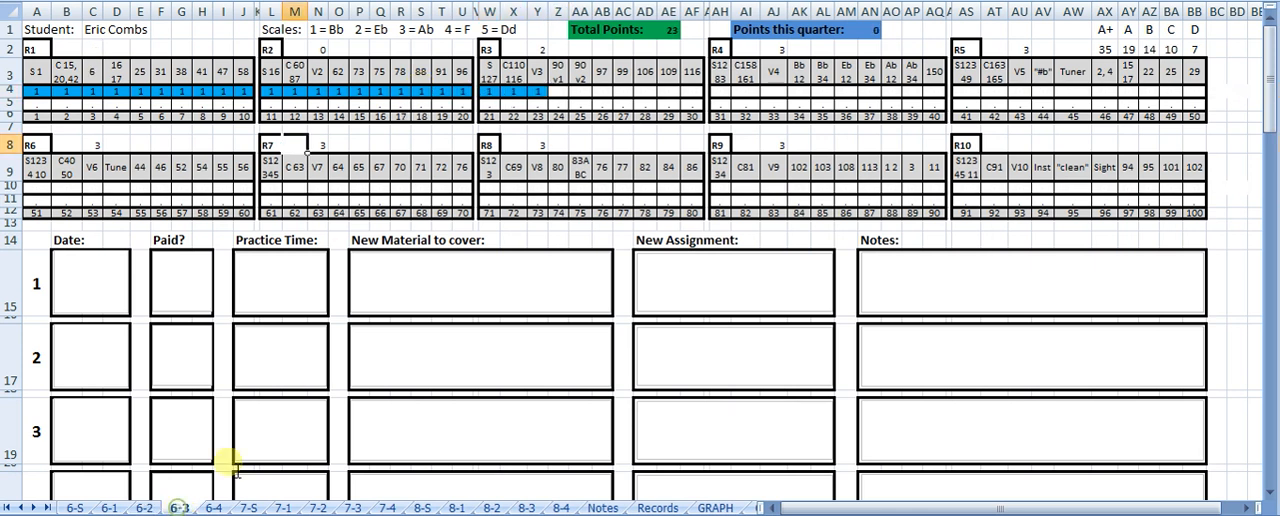
pyautogui.click(556, 94)
pyautogui.write('1')
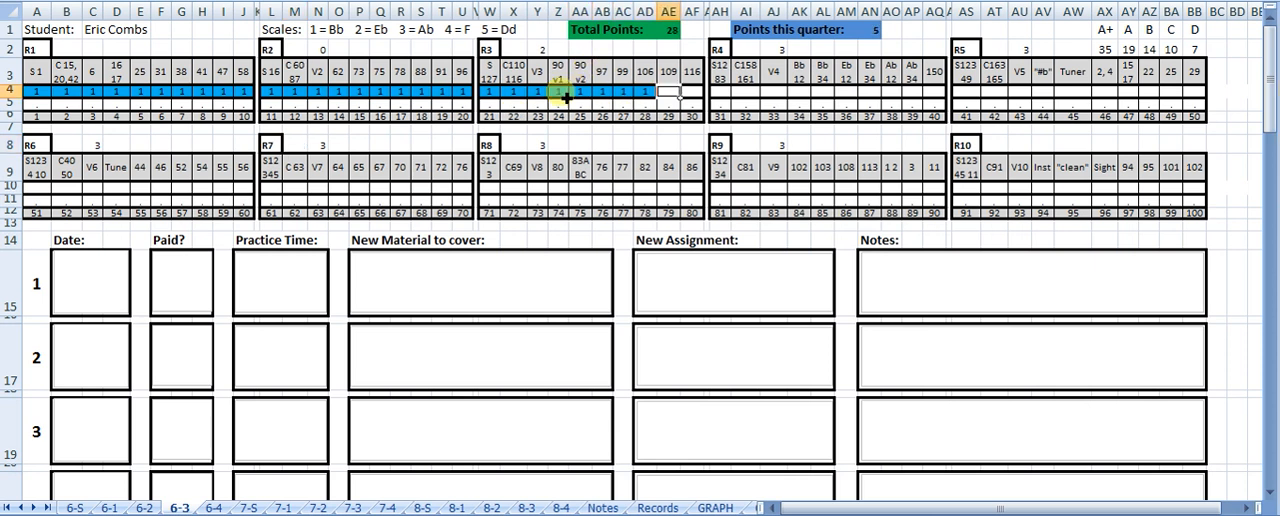
pyautogui.click(179, 508)
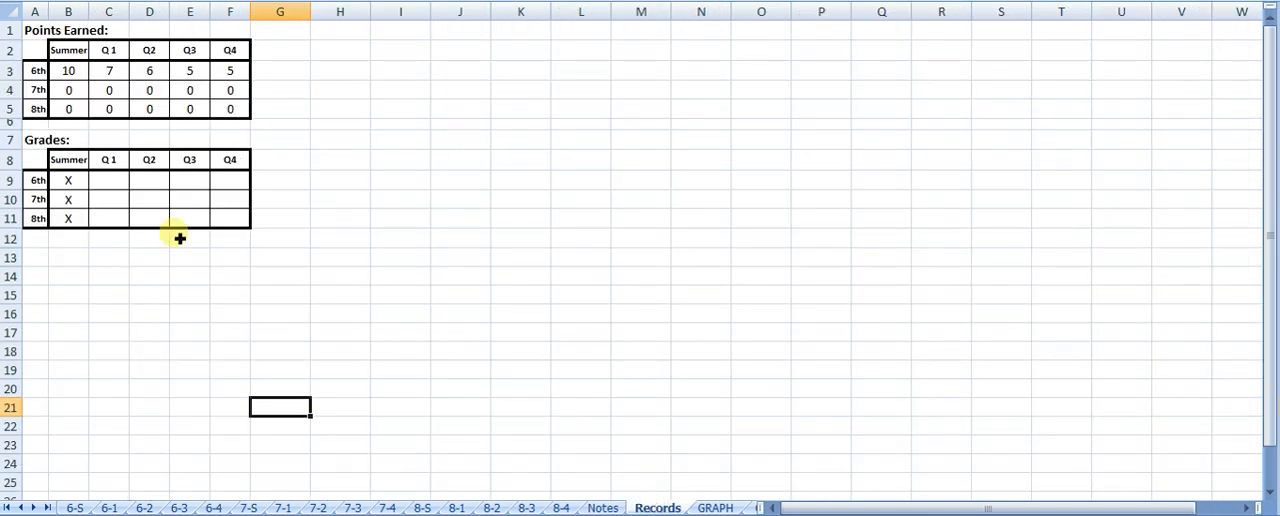
pyautogui.click(68, 70)
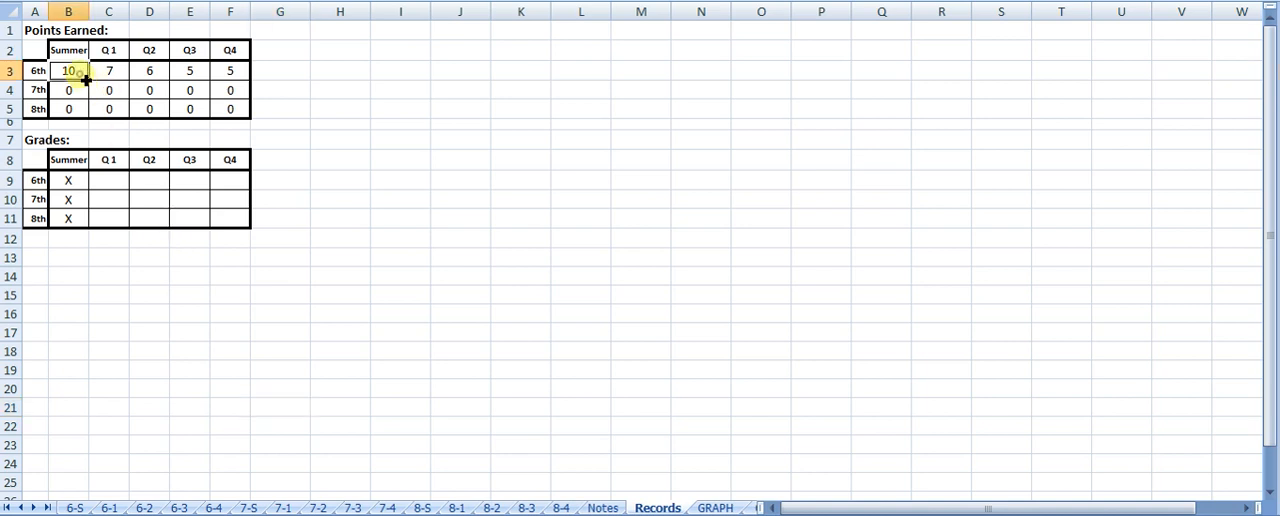
pyautogui.click(230, 70)
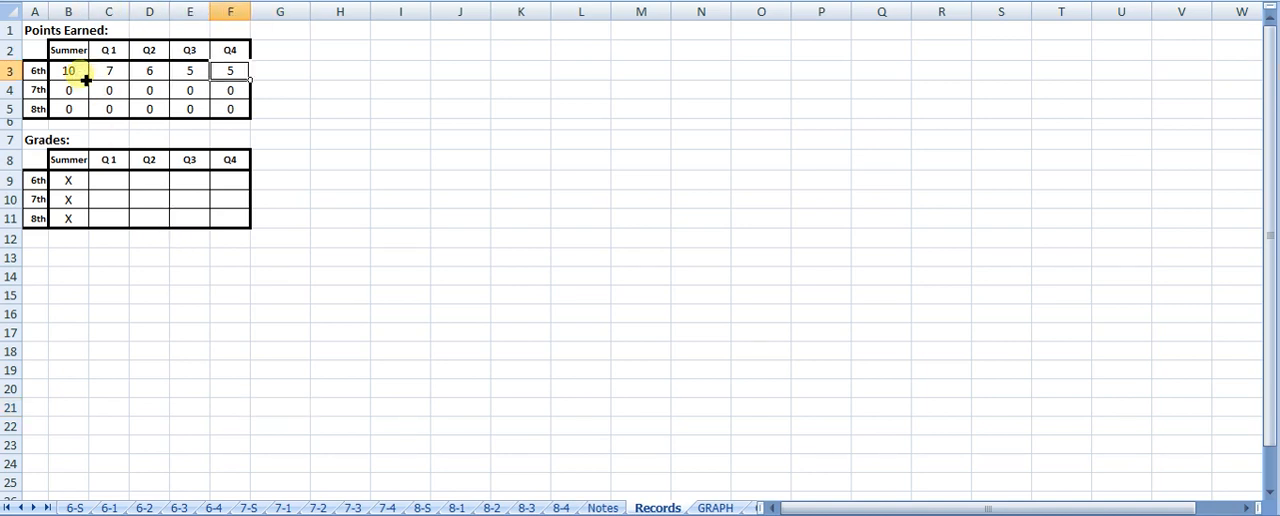
pyautogui.click(108, 70)
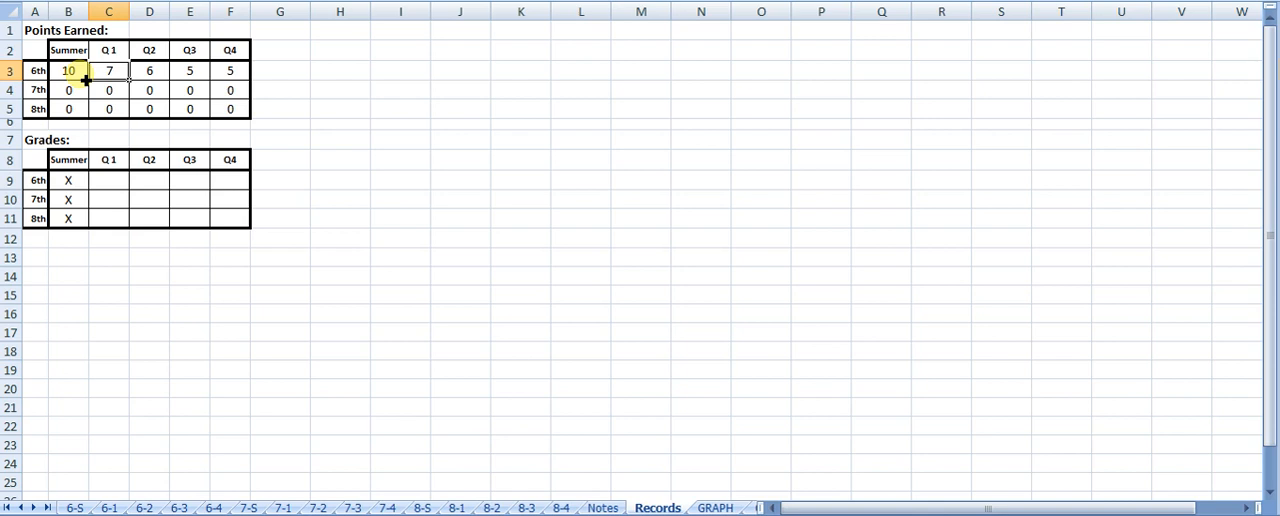
pyautogui.click(109, 180)
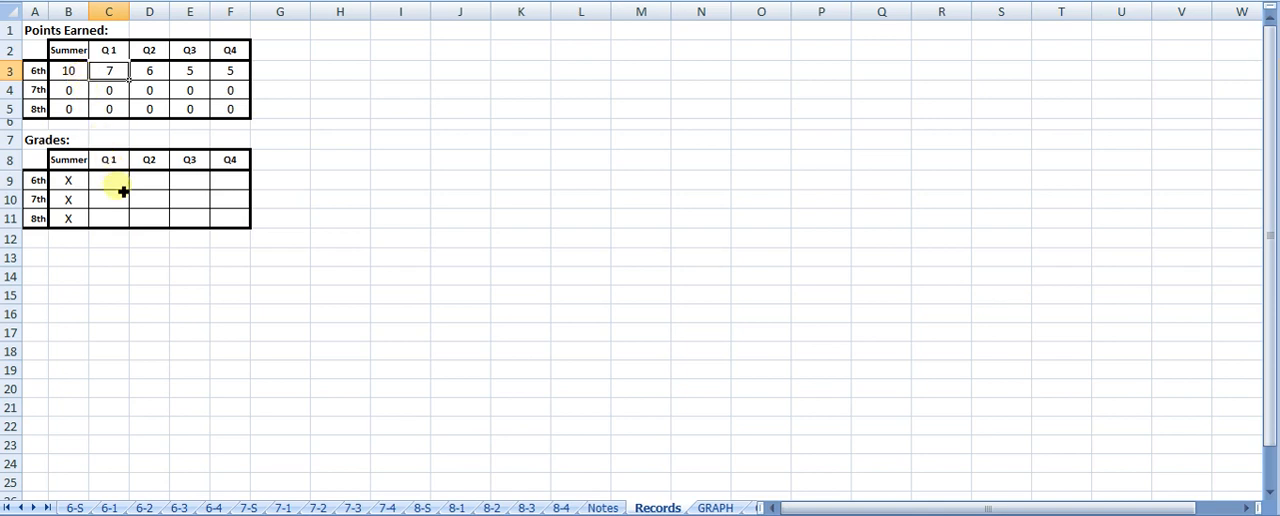
pyautogui.click(229, 180)
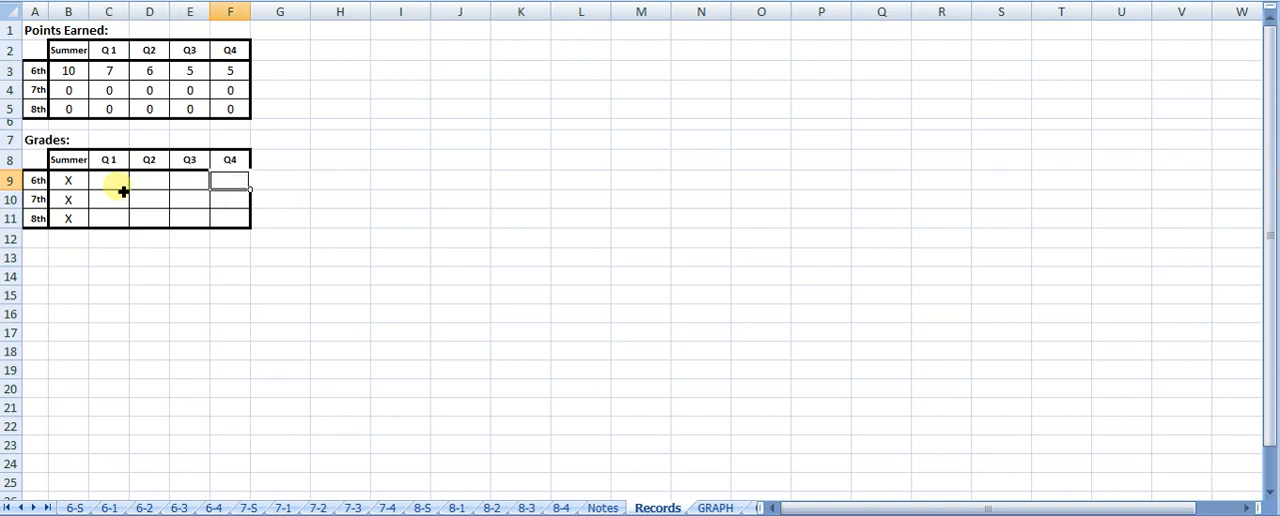
pyautogui.click(108, 199)
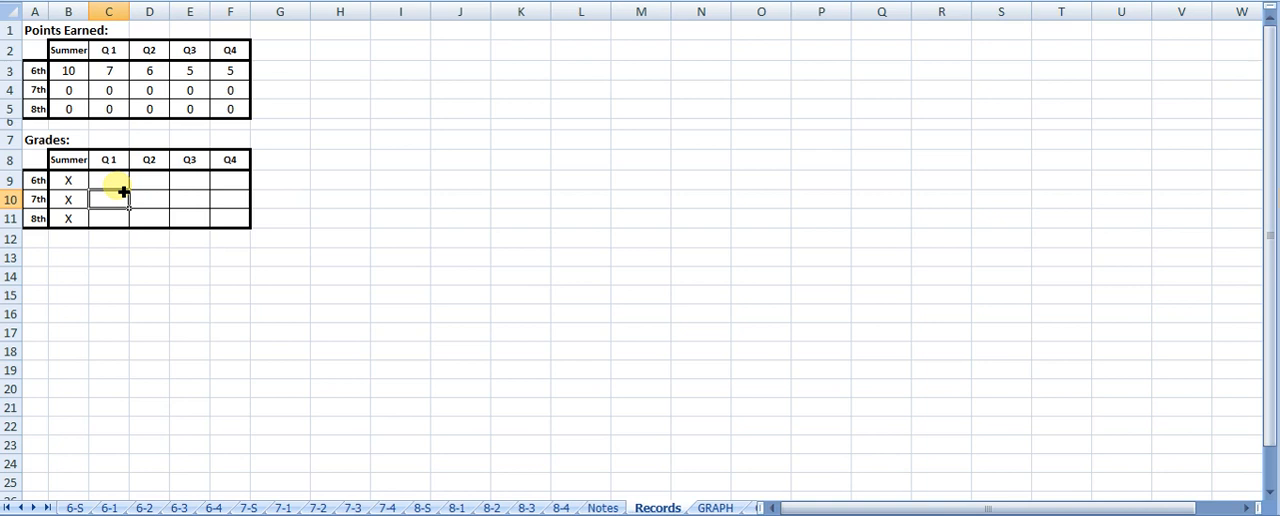
pyautogui.click(340, 50)
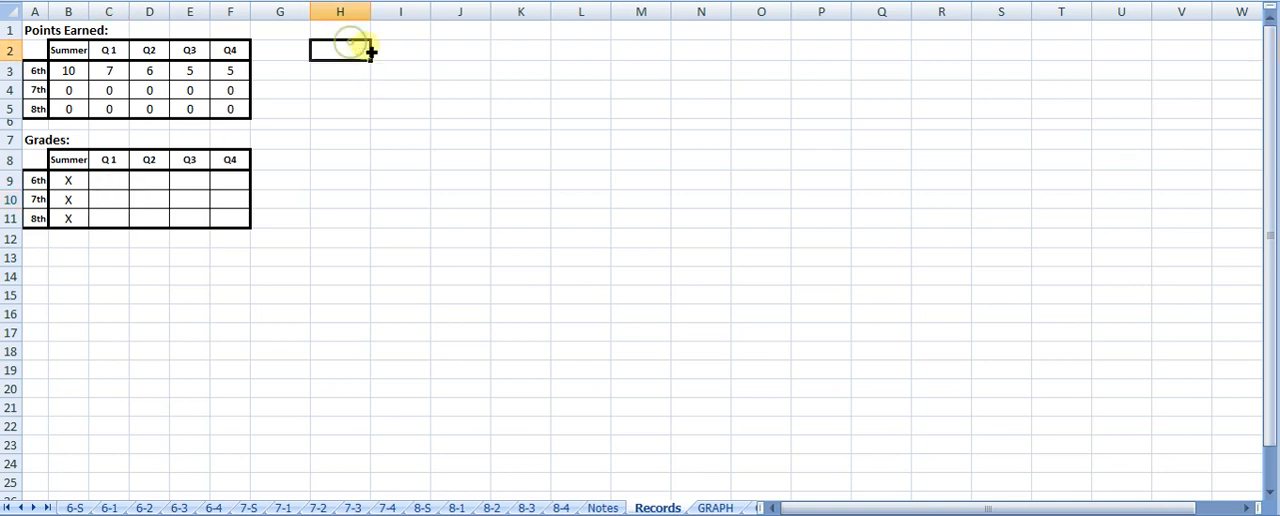
pyautogui.moveTo(340, 50); pyautogui.dragTo(712, 278)
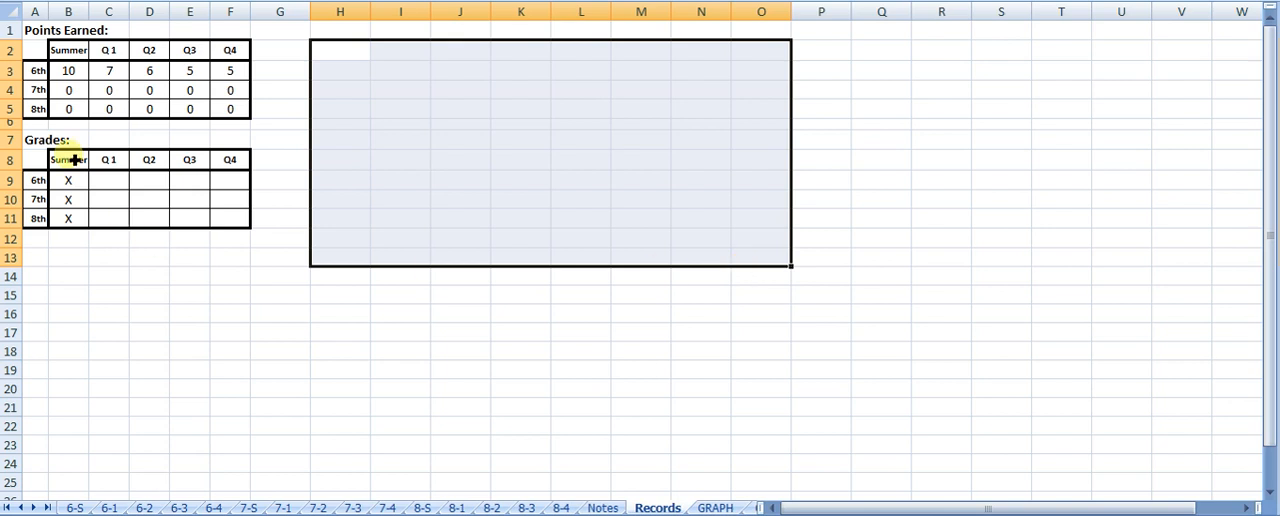
pyautogui.click(108, 180)
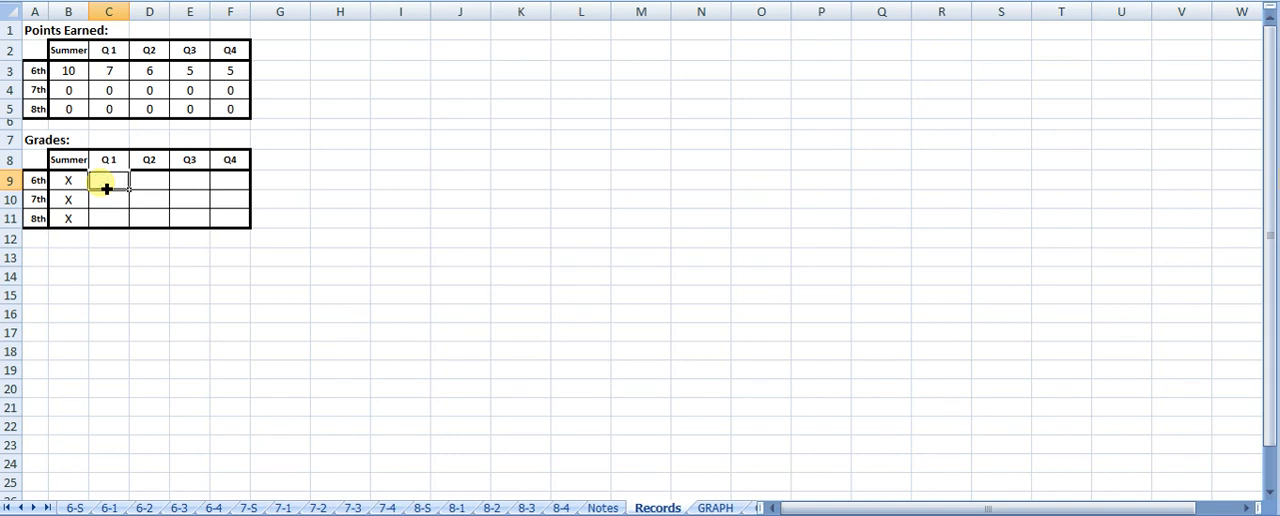
pyautogui.moveTo(88, 458)
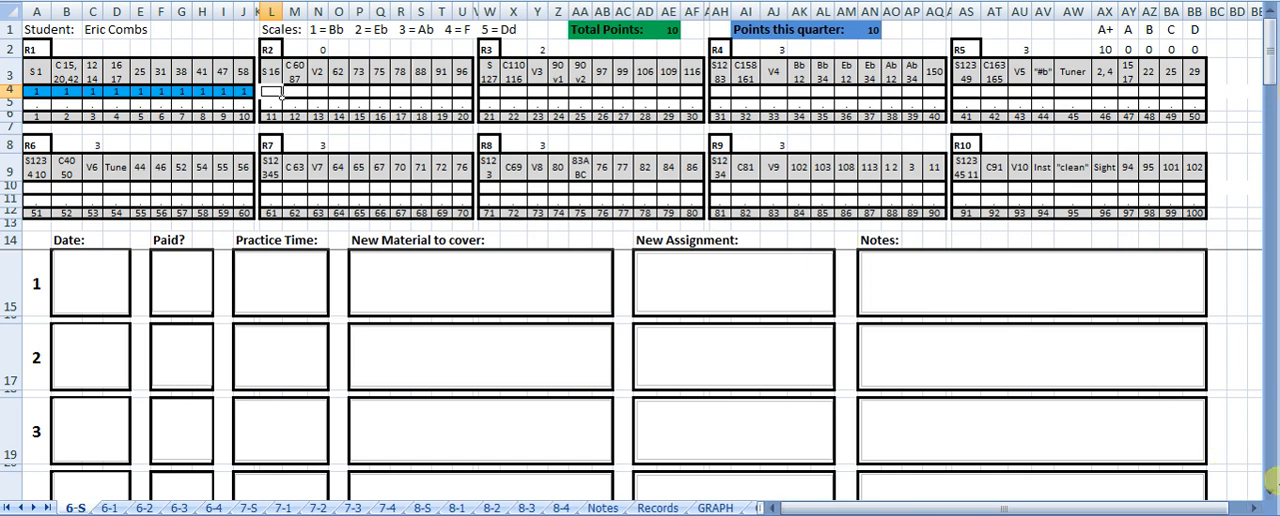
# Step: Scroll down the 6-S lesson log to entries 7–9
pyautogui.scroll(-3)
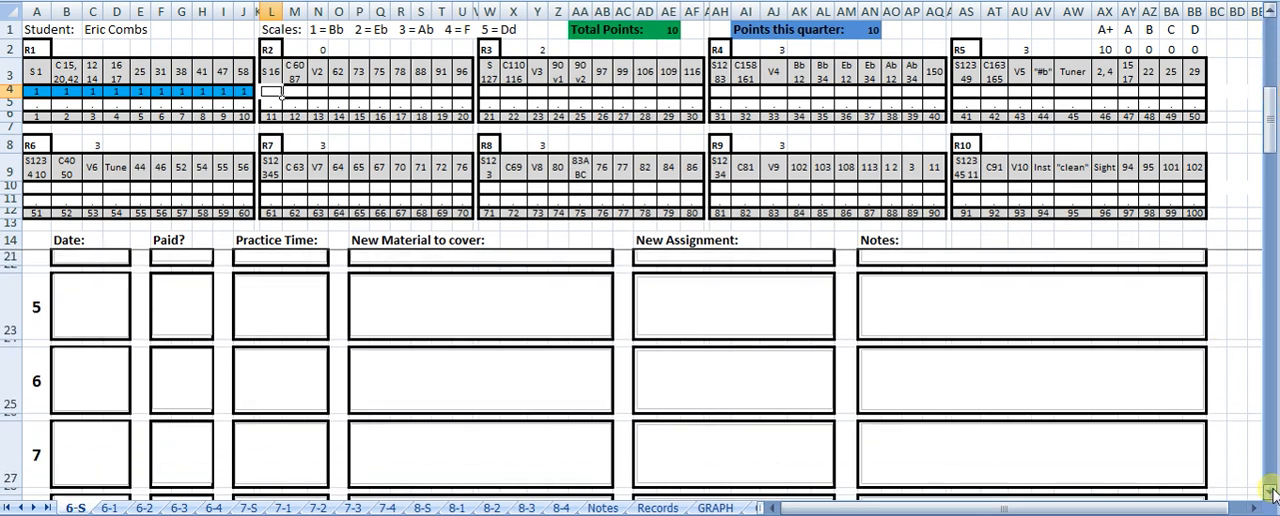
pyautogui.scroll(-3)
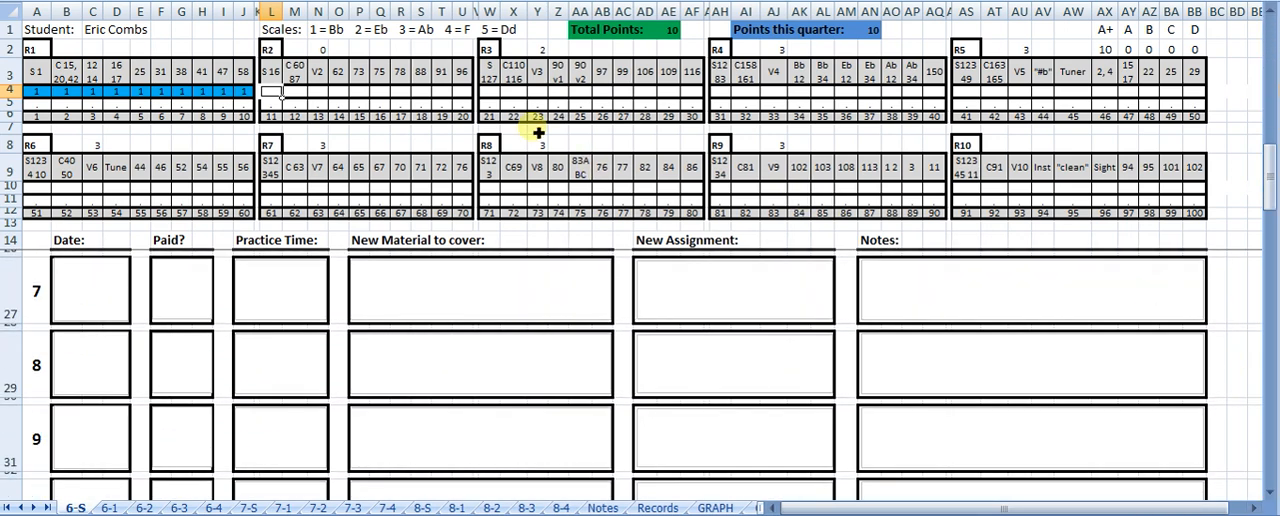
pyautogui.moveTo(1265, 175)
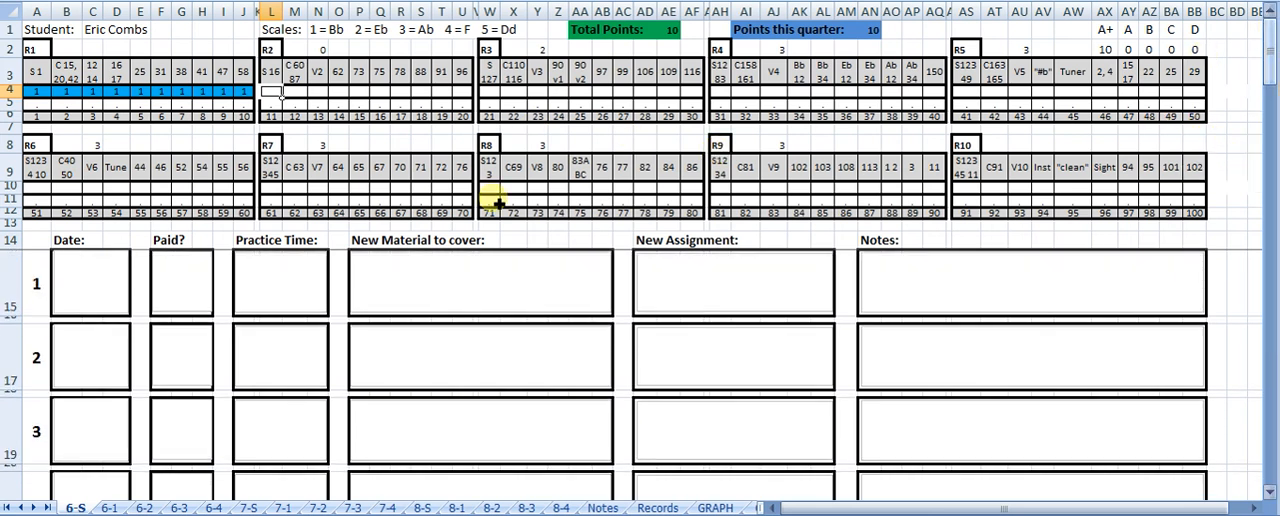
# Step: Log lesson 1's date 7-26-18, $12 payment and 1 hour of practice
pyautogui.click(88, 282)
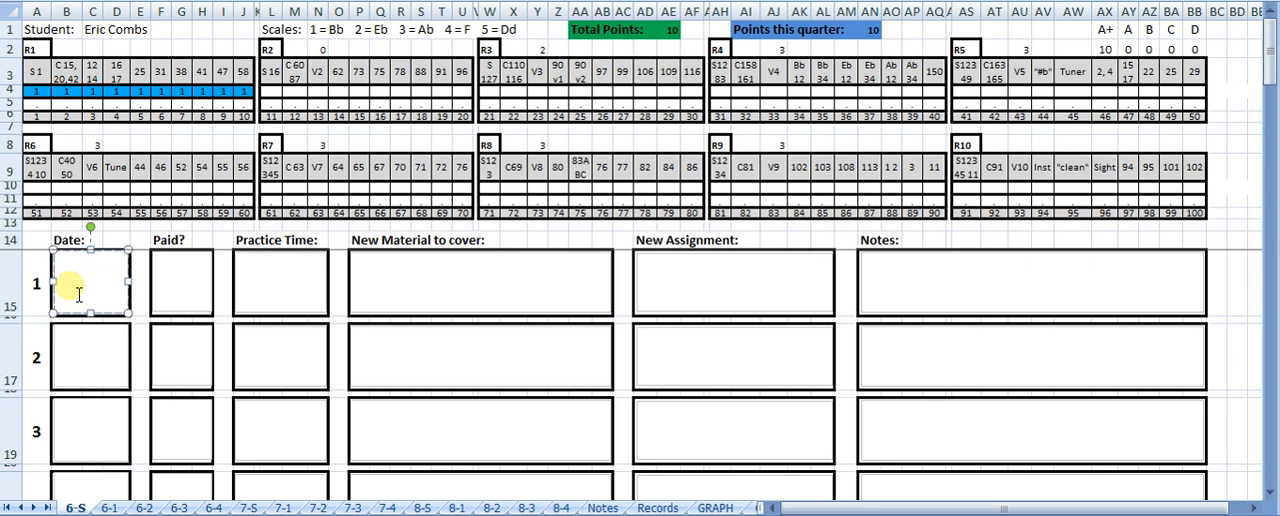
pyautogui.write('7-26-18')
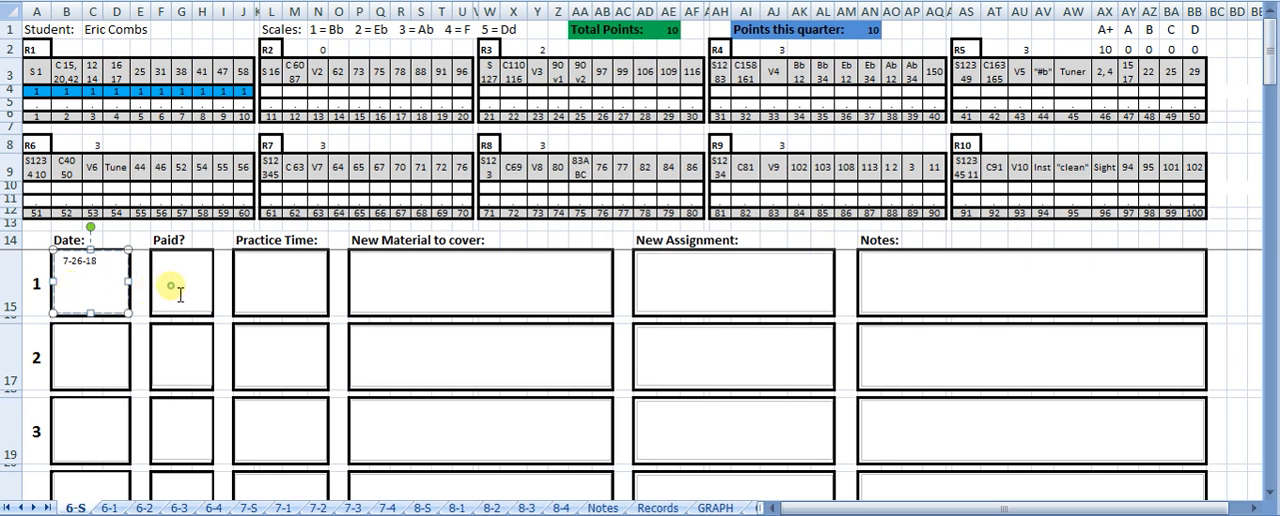
pyautogui.click(181, 283)
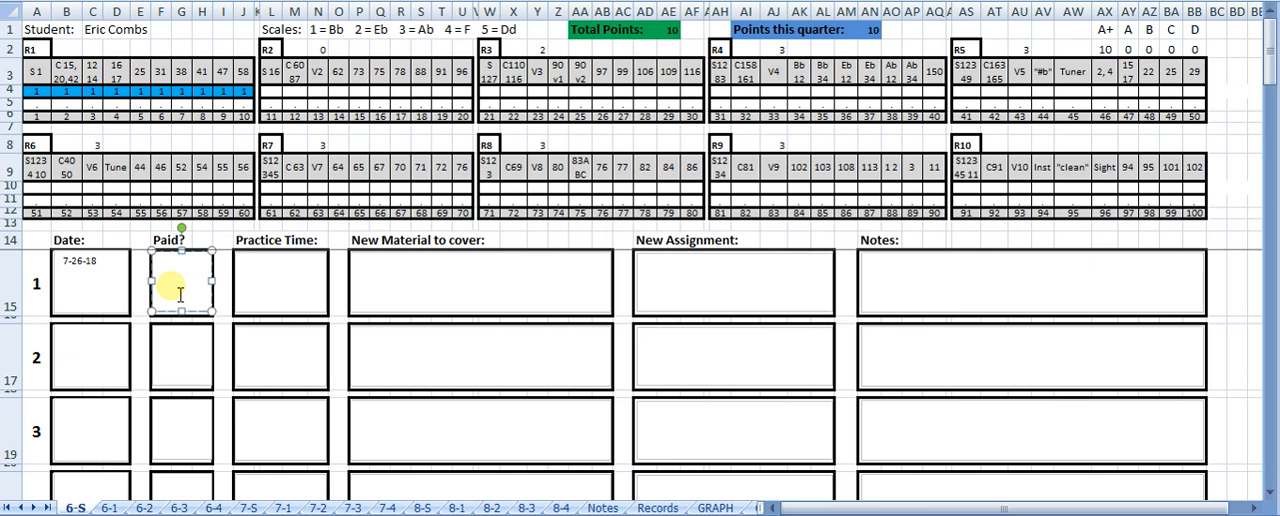
pyautogui.write('$12')
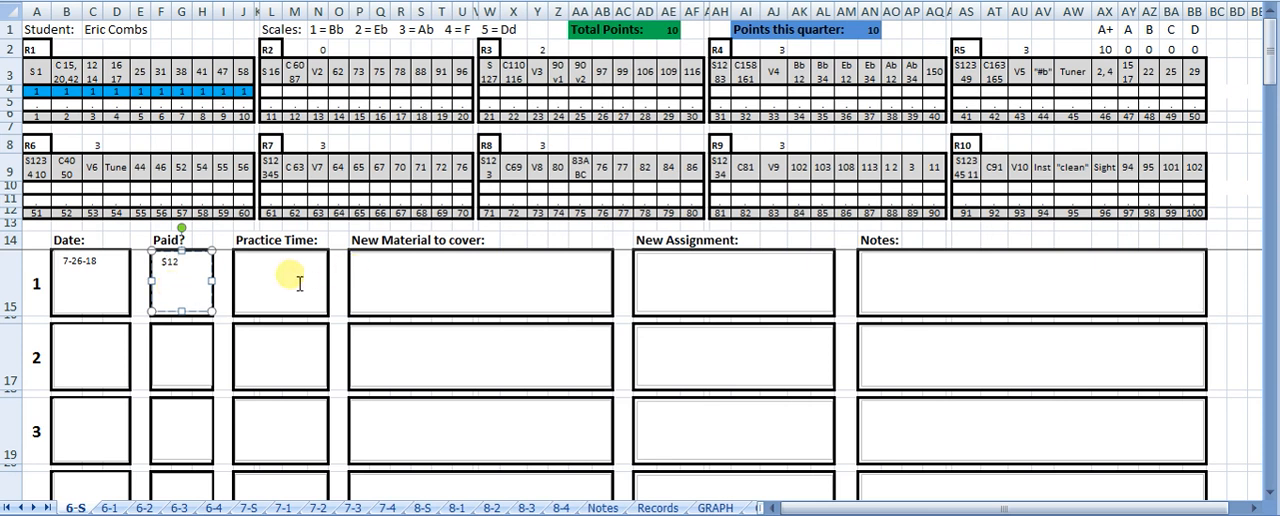
pyautogui.write('1 hour')
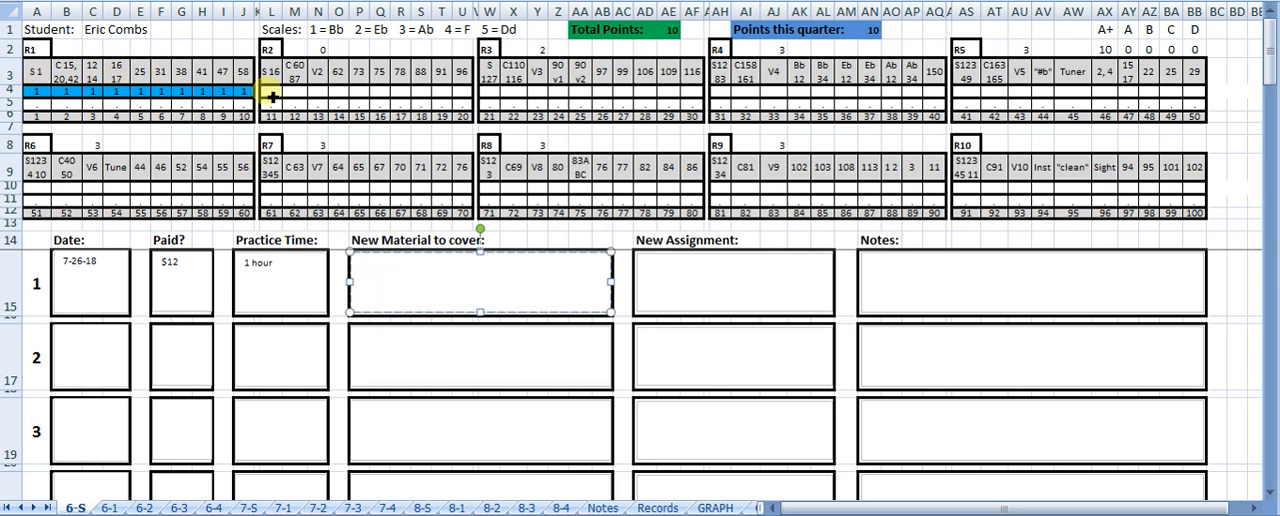
pyautogui.click(318, 100)
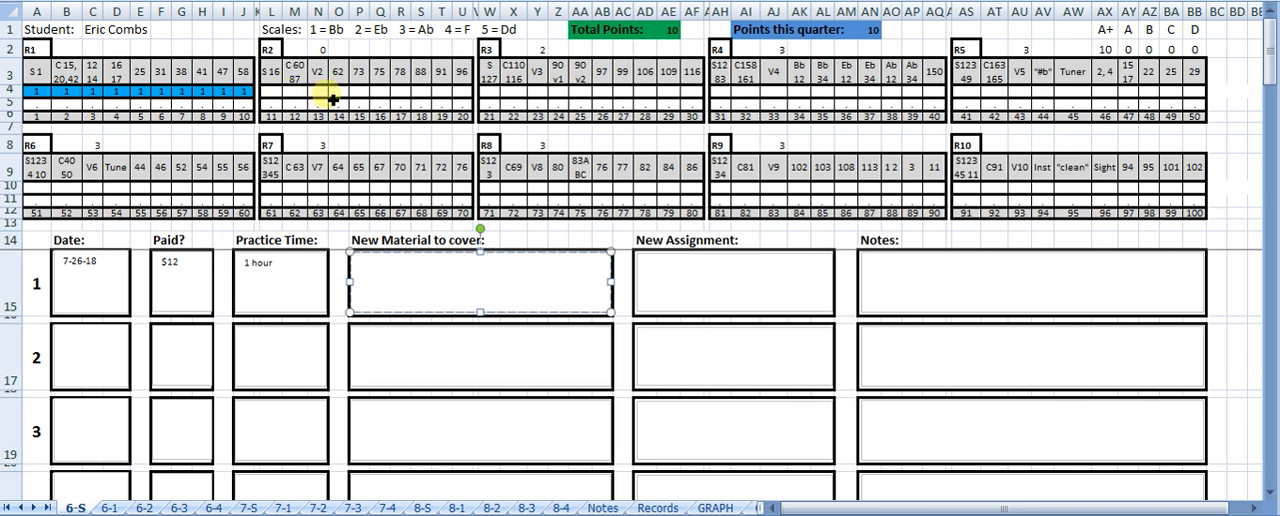
# Step: Enter #62 as new material and #73 as assignment for lesson 1, then view Notes
pyautogui.click(338, 91)
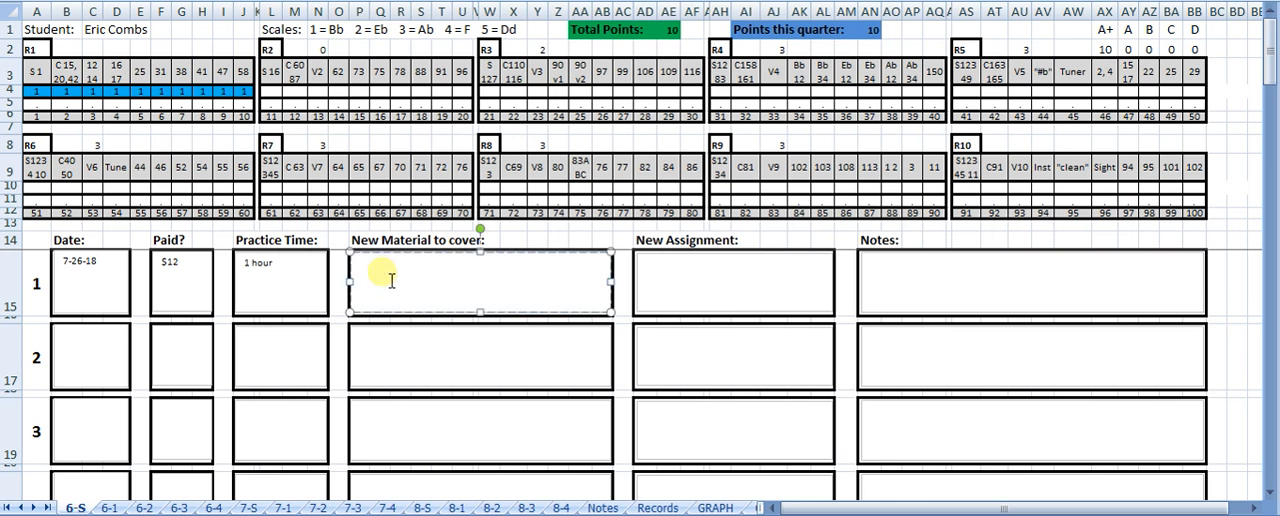
pyautogui.write('#b')
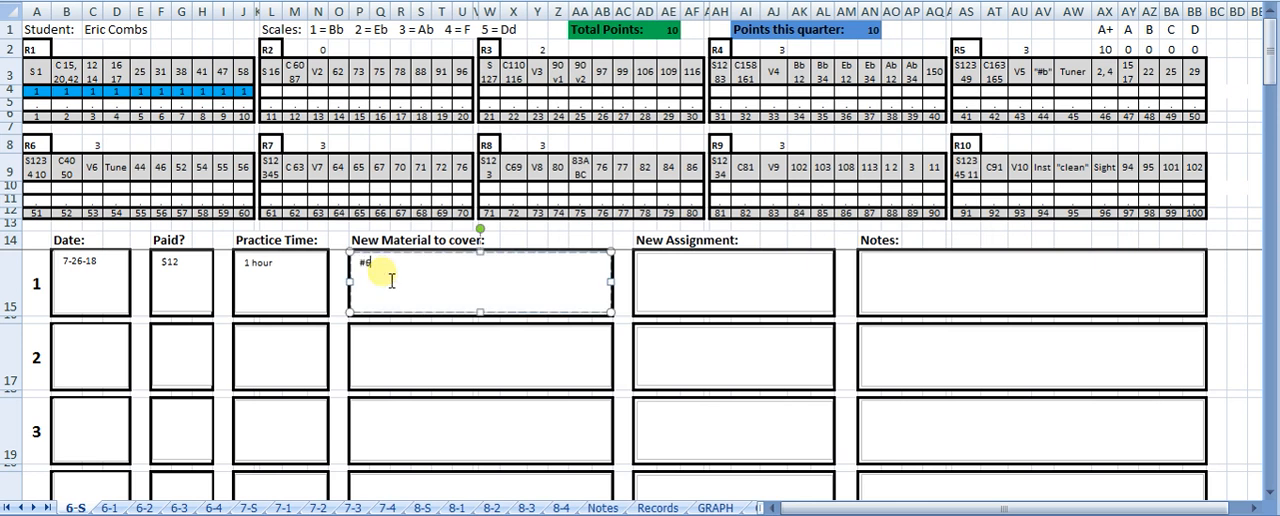
pyautogui.write('62, #73')
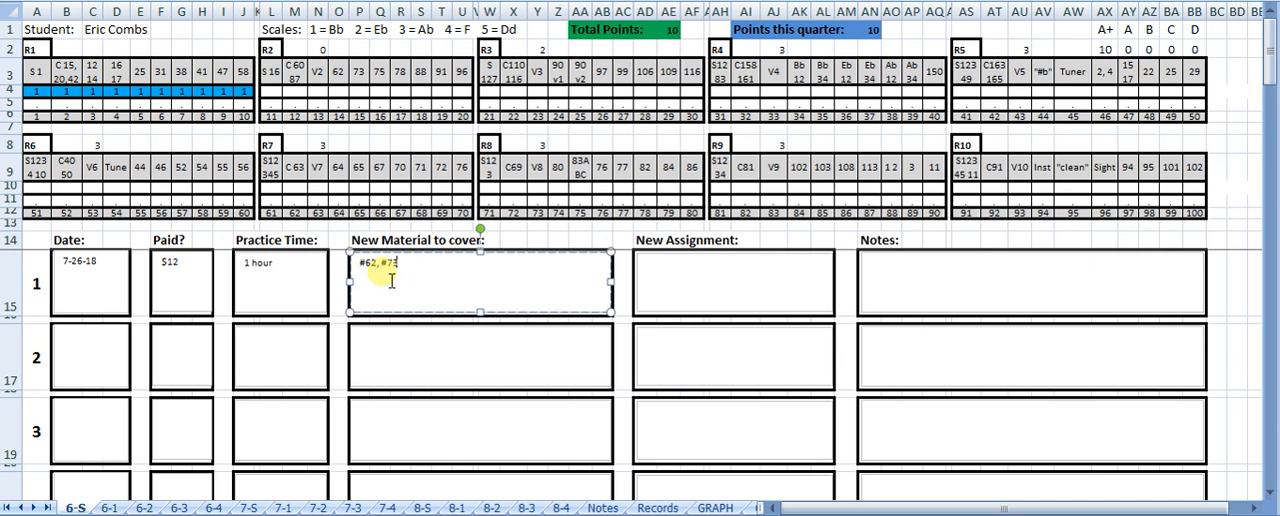
pyautogui.click(732, 282)
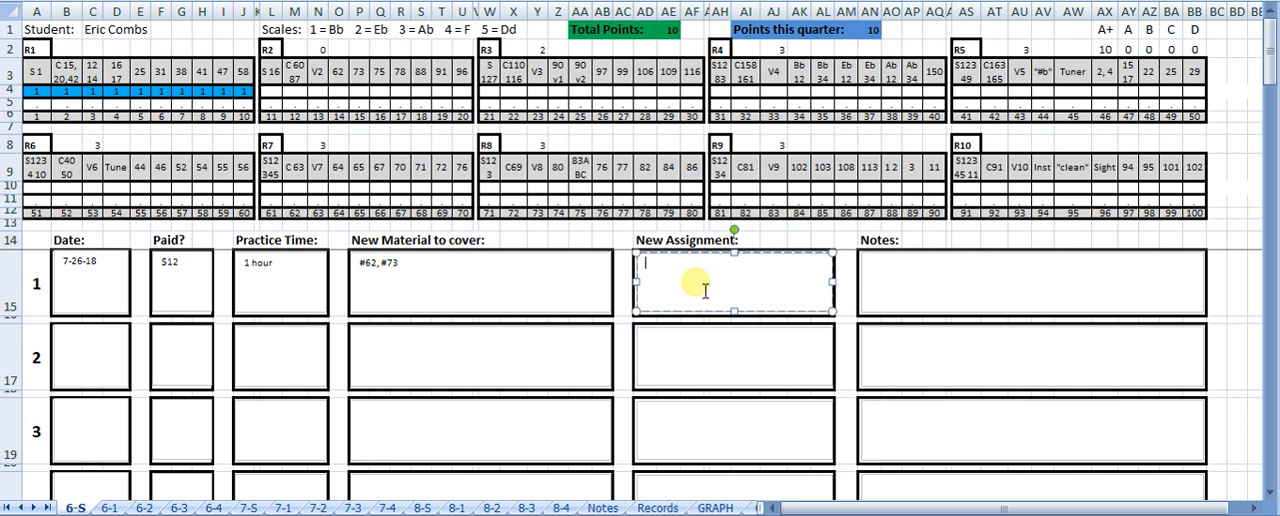
pyautogui.moveTo(678, 286)
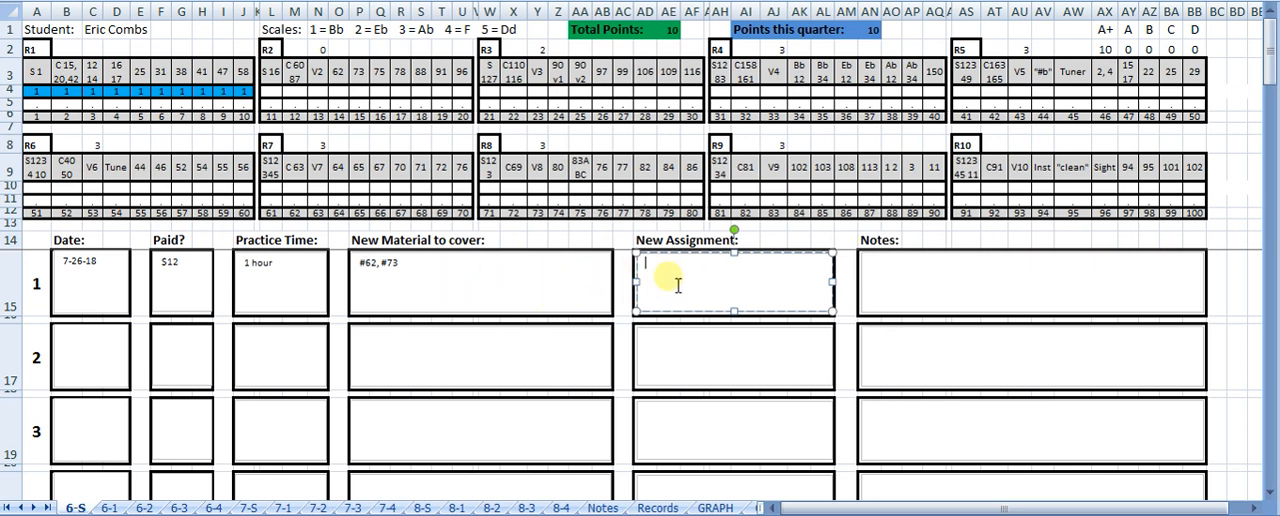
pyautogui.write('#')
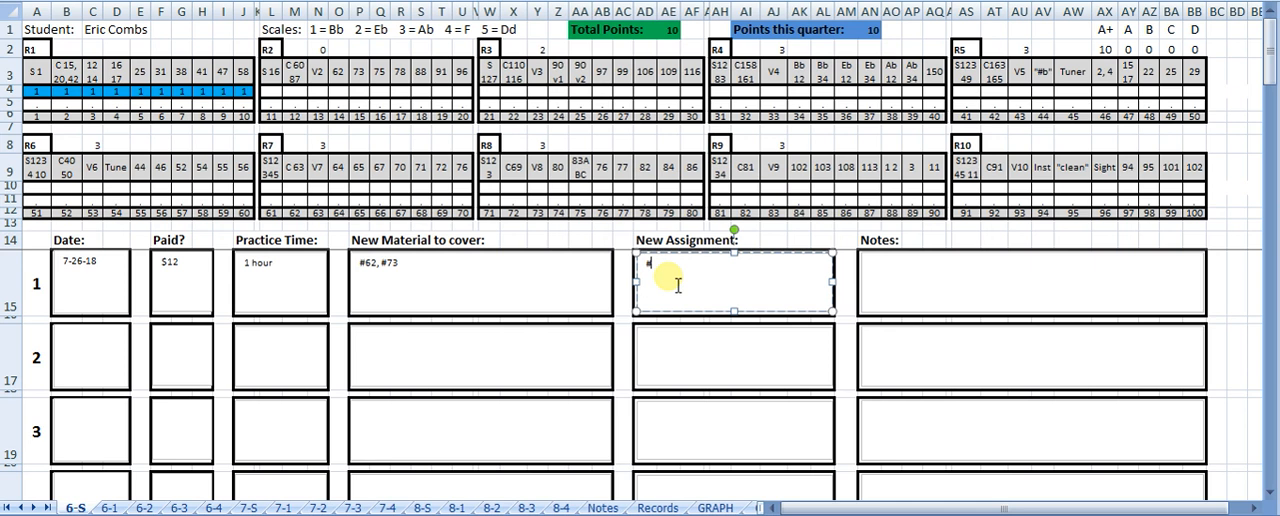
pyautogui.write('62, #73')
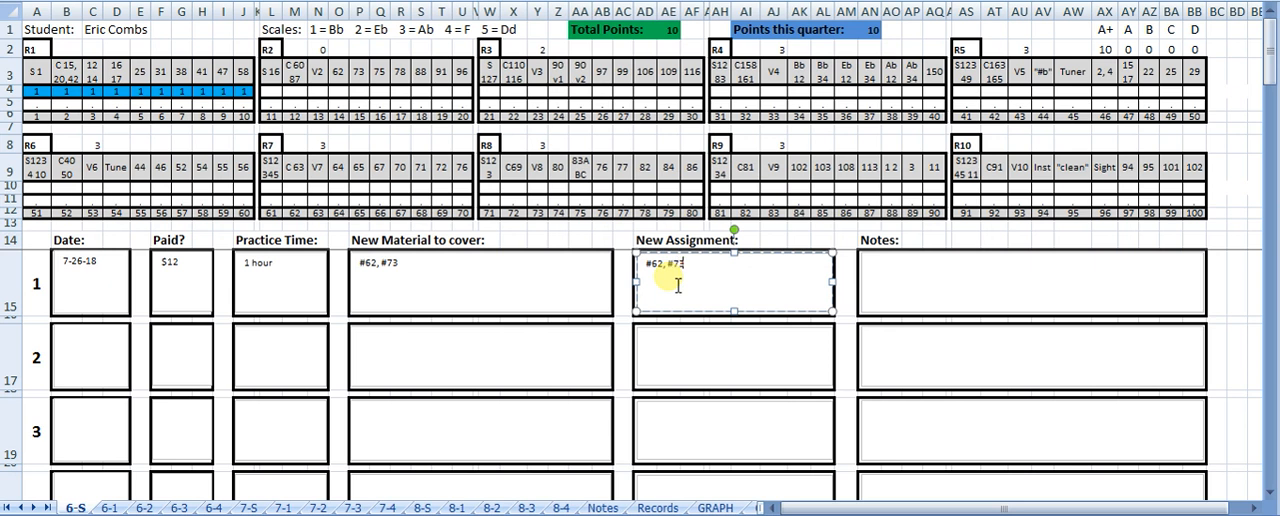
pyautogui.click(1030, 282)
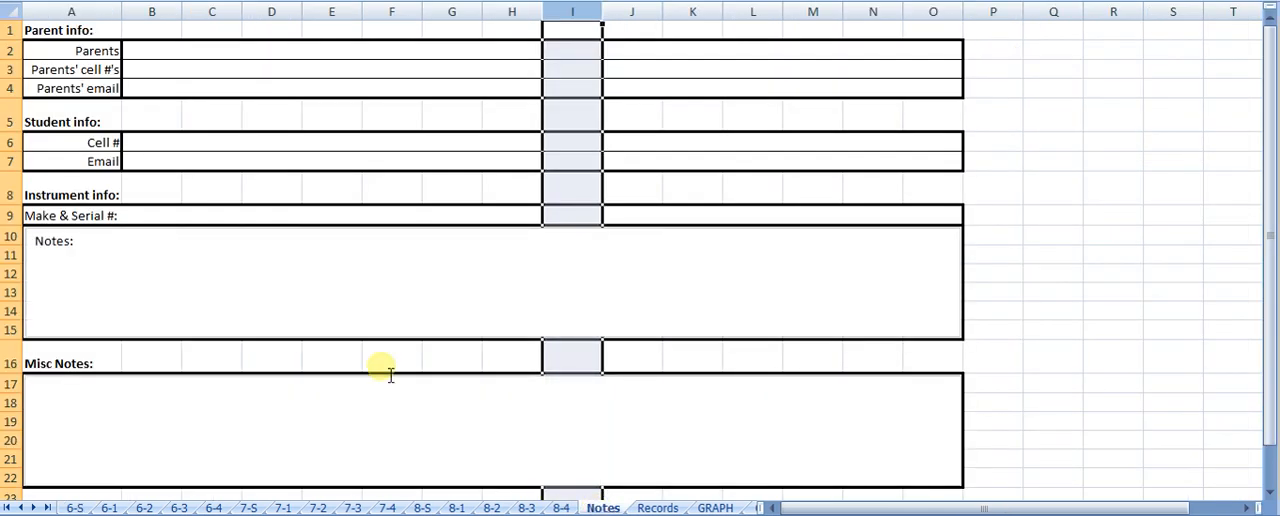
pyautogui.moveTo(153, 58)
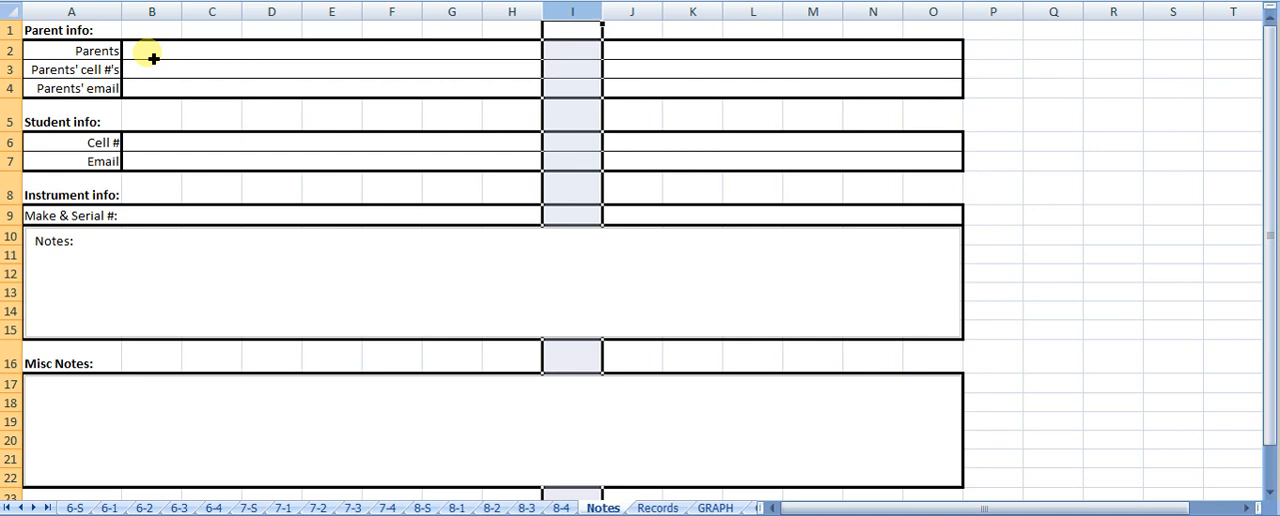
# Step: Select the parents' name and student cell number entries on Notes, then return to 6-S
pyautogui.click(152, 50)
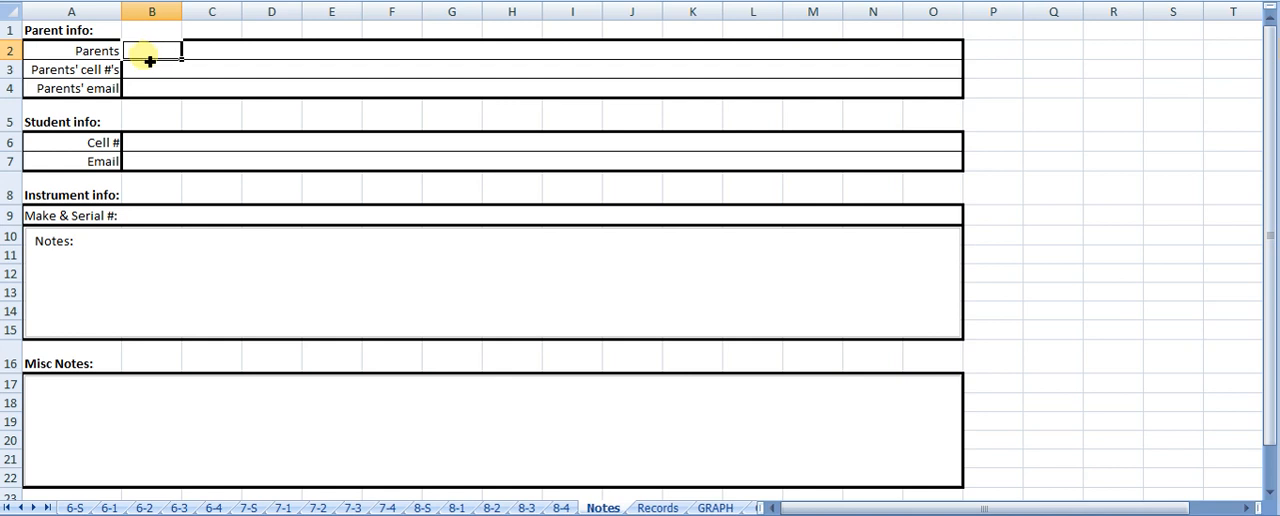
pyautogui.moveTo(150, 141)
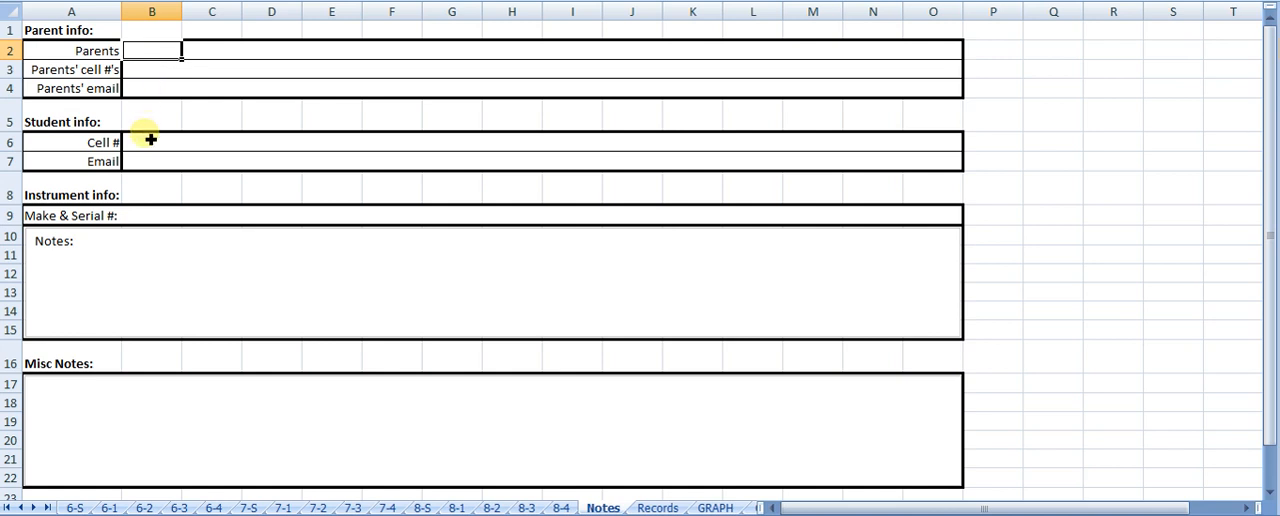
pyautogui.click(150, 215)
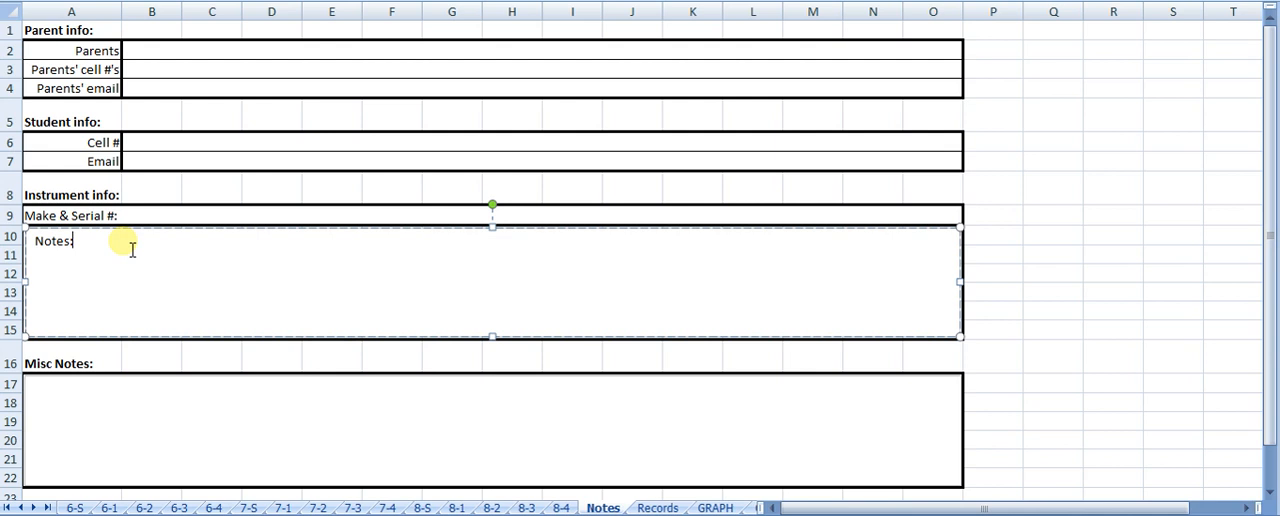
pyautogui.write(':')
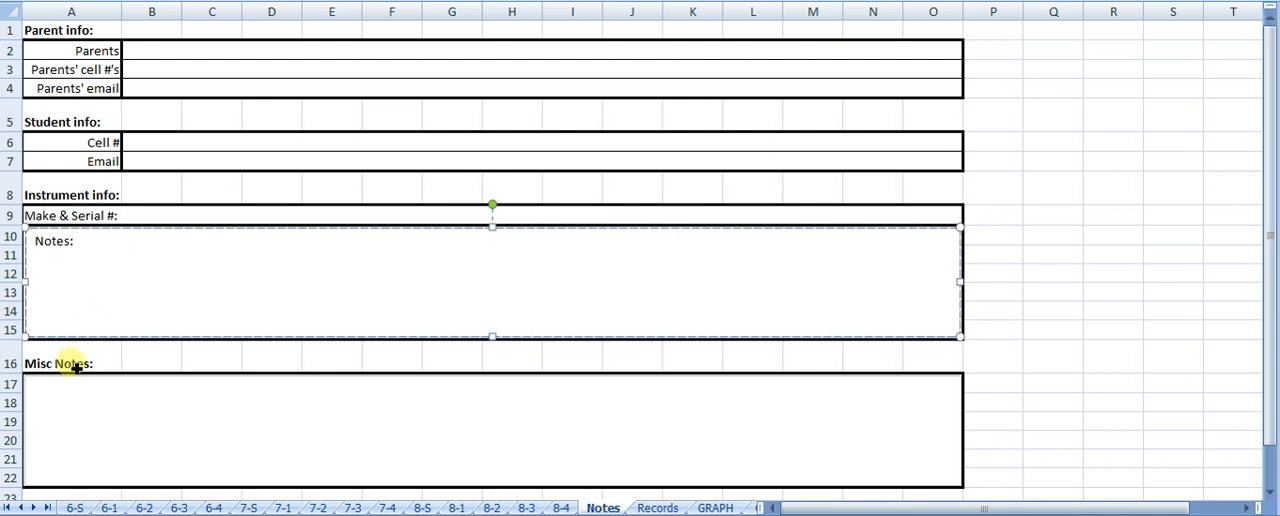
pyautogui.click(77, 395)
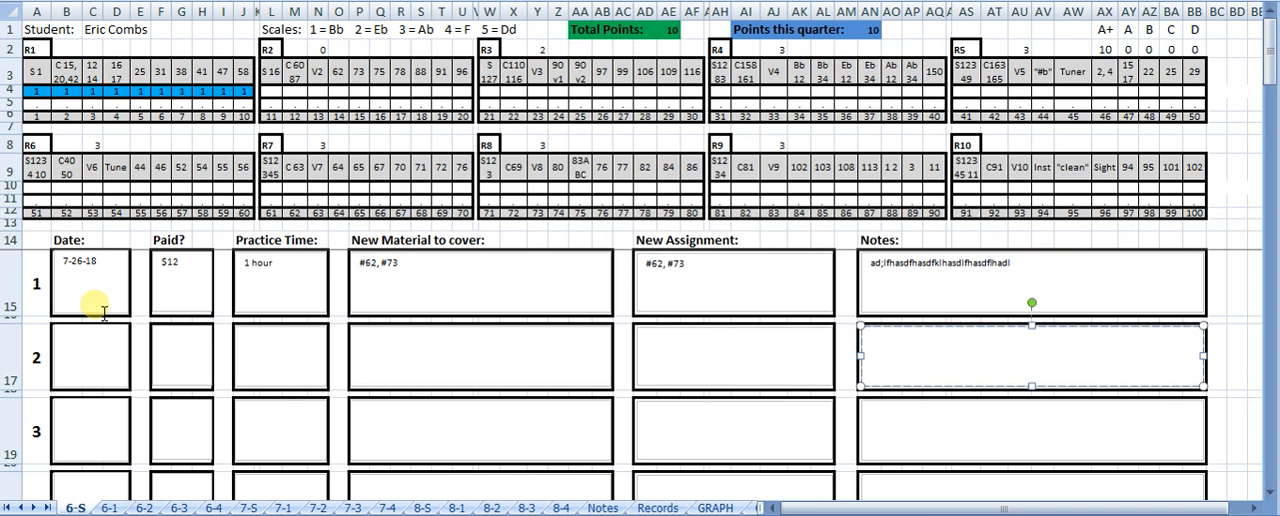
pyautogui.click(673, 268)
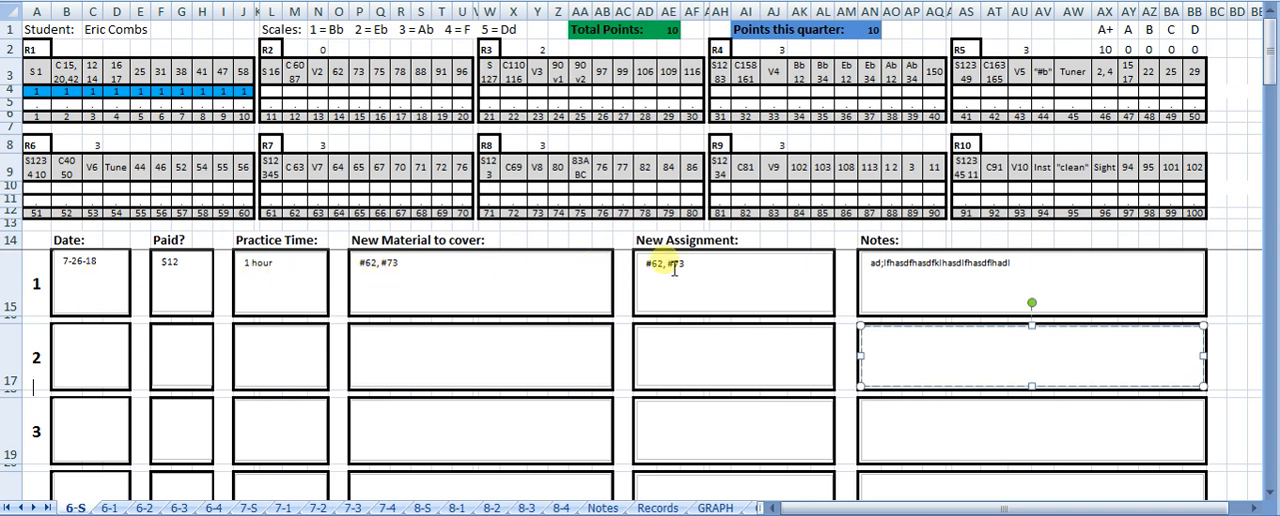
pyautogui.moveTo(790, 291)
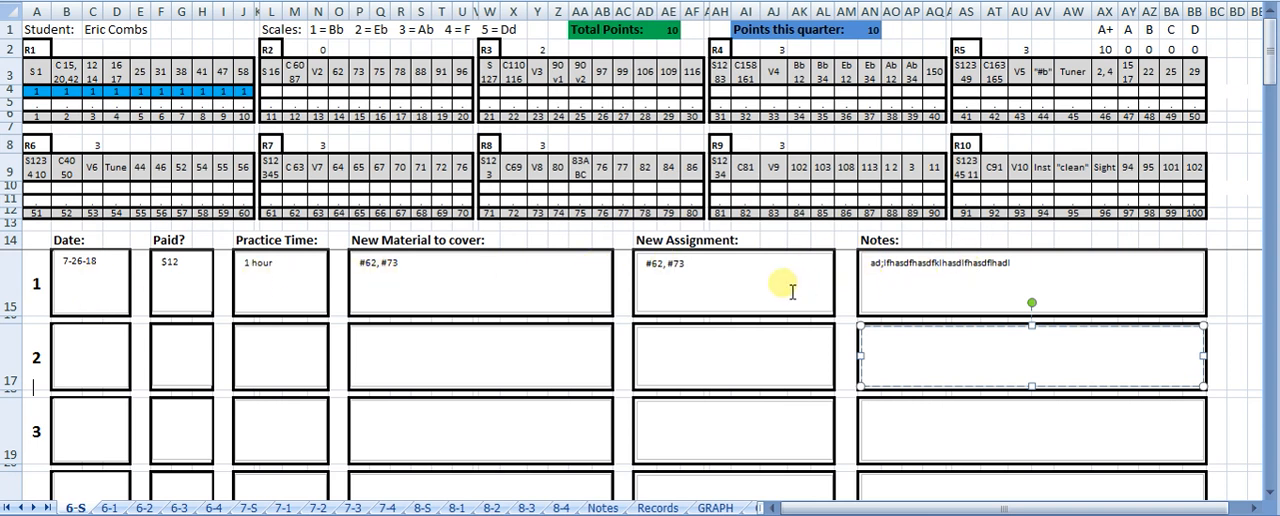
pyautogui.moveTo(383, 160)
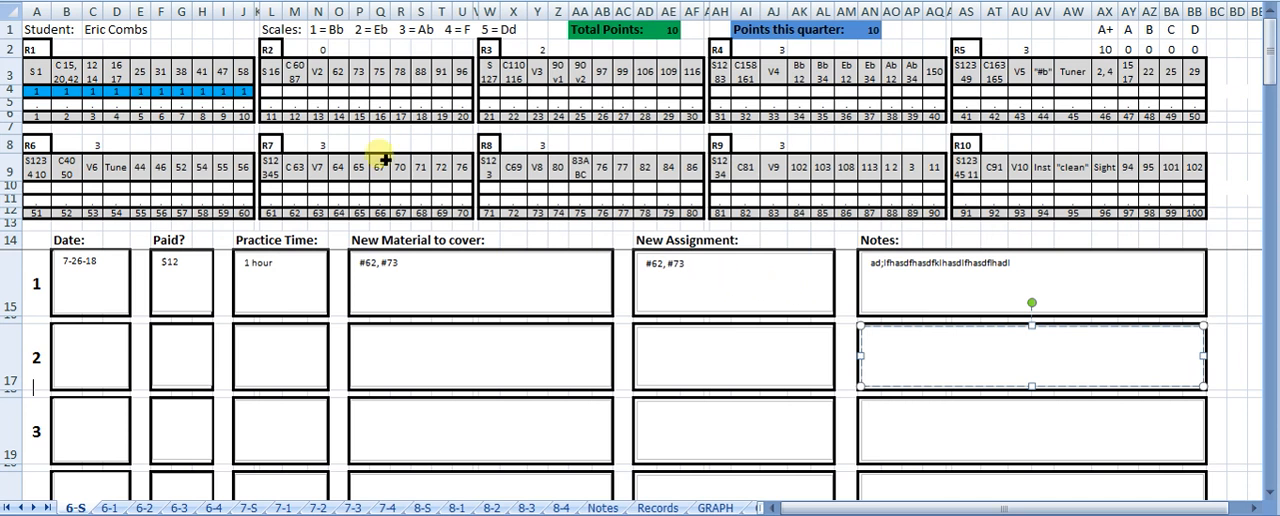
pyautogui.click(271, 91)
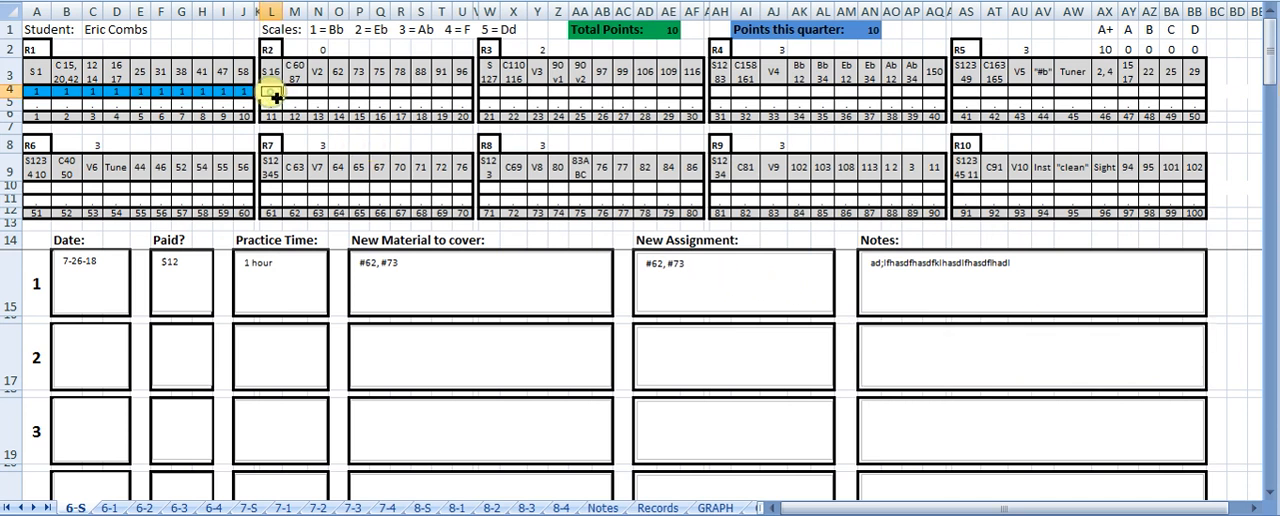
pyautogui.click(292, 90)
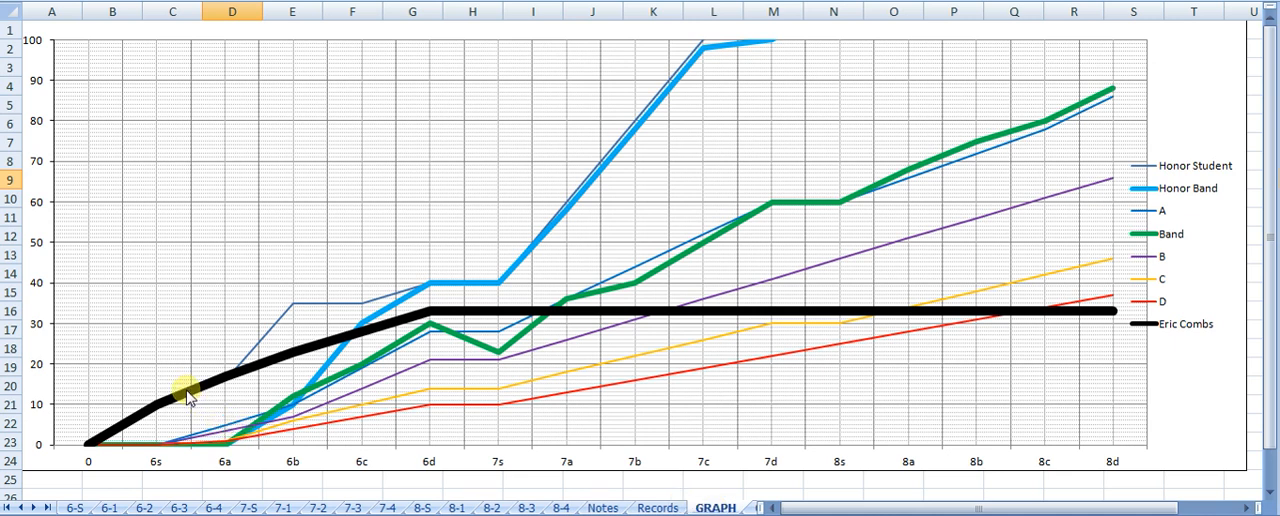
pyautogui.moveTo(48, 428)
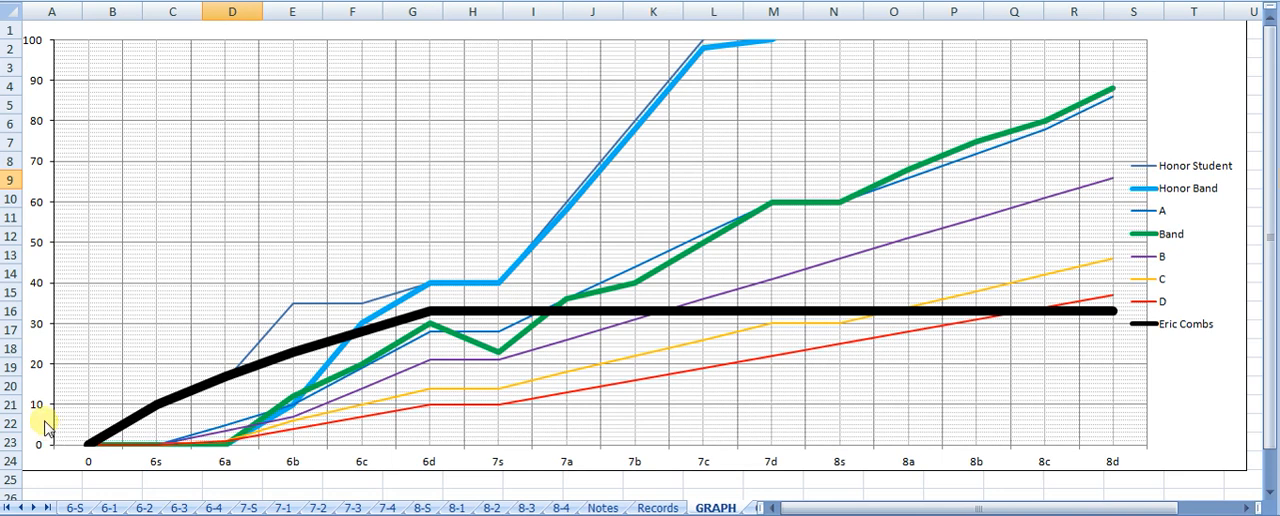
pyautogui.moveTo(62, 305)
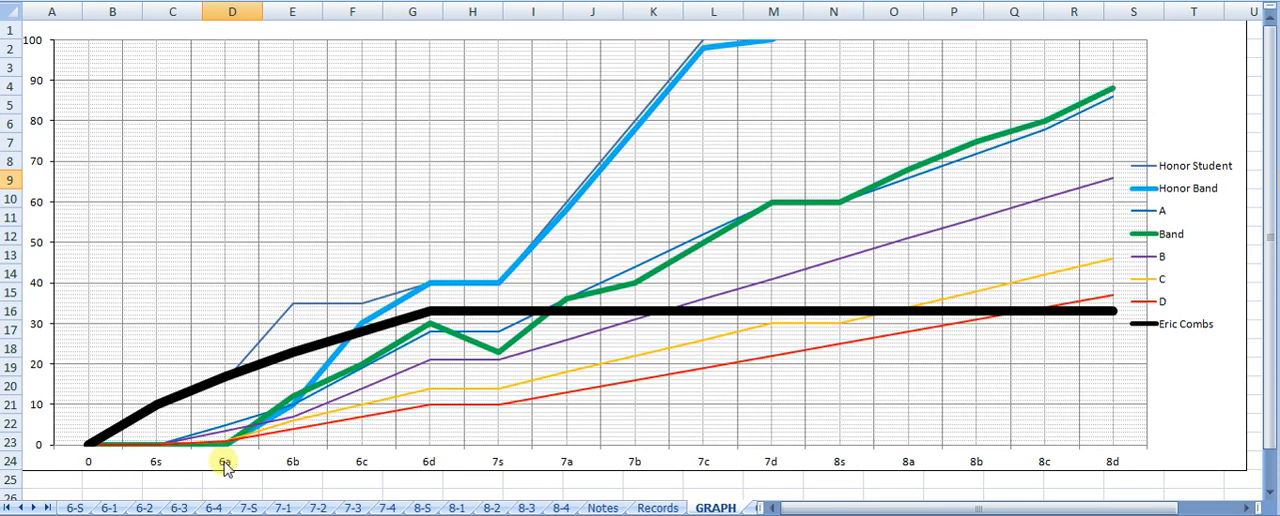
pyautogui.moveTo(292, 468)
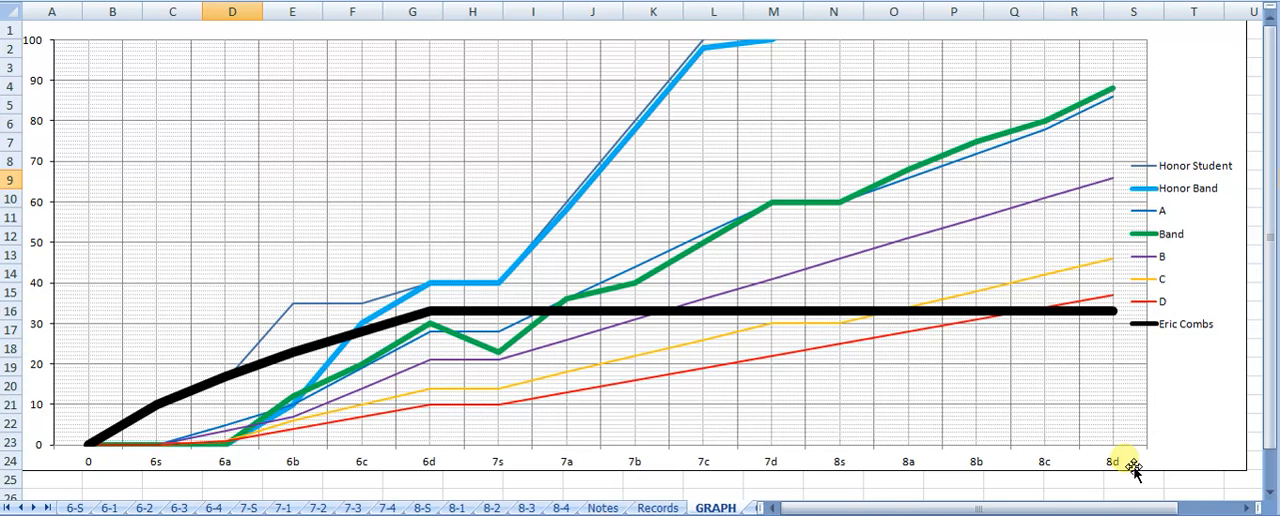
pyautogui.moveTo(548, 298)
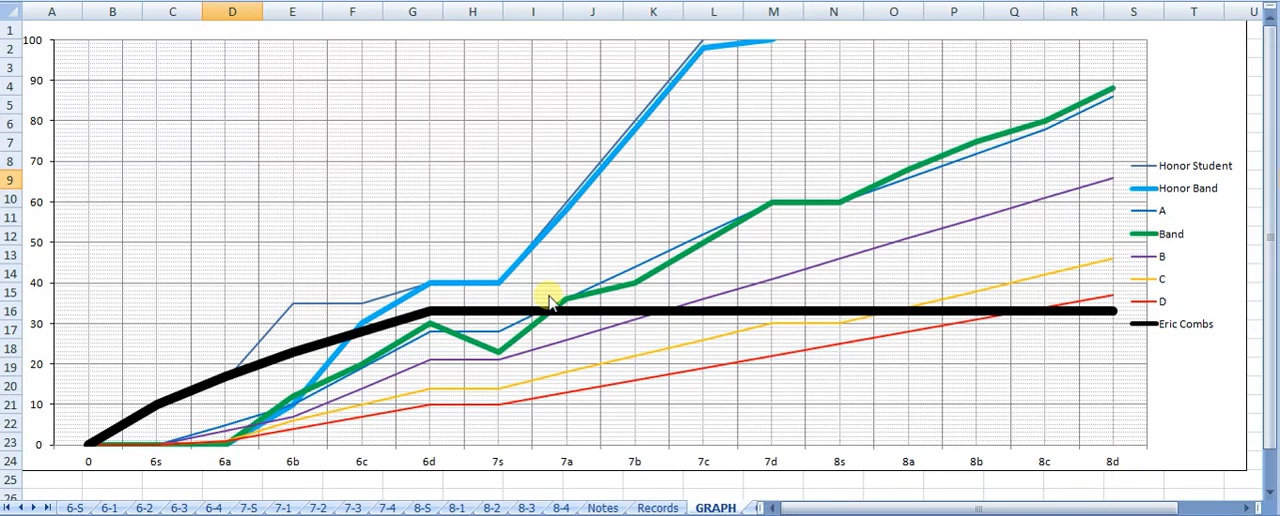
pyautogui.moveTo(505, 283)
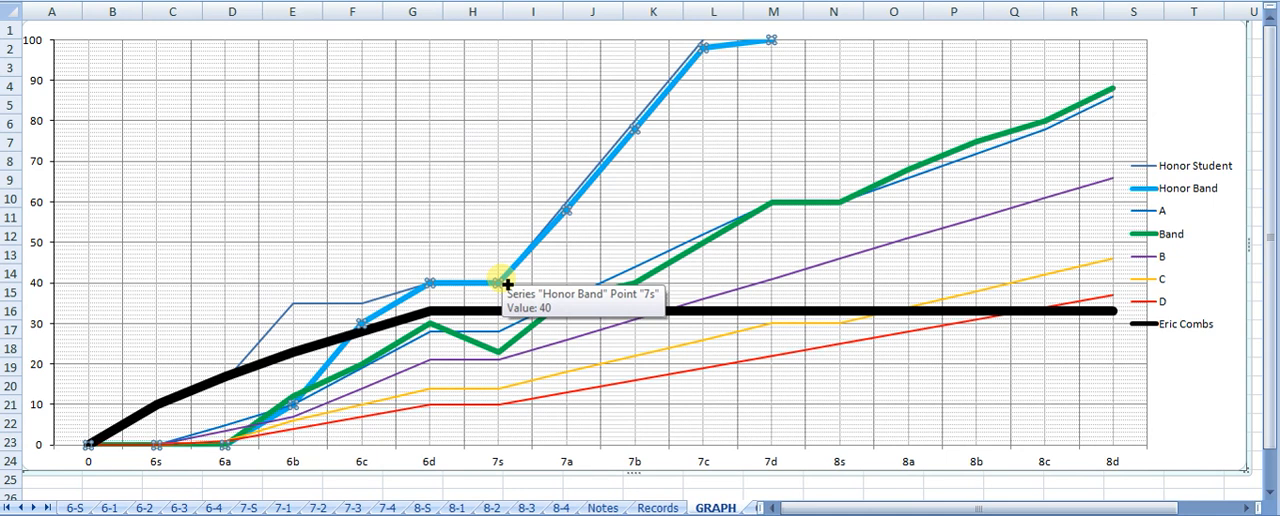
pyautogui.moveTo(497, 355)
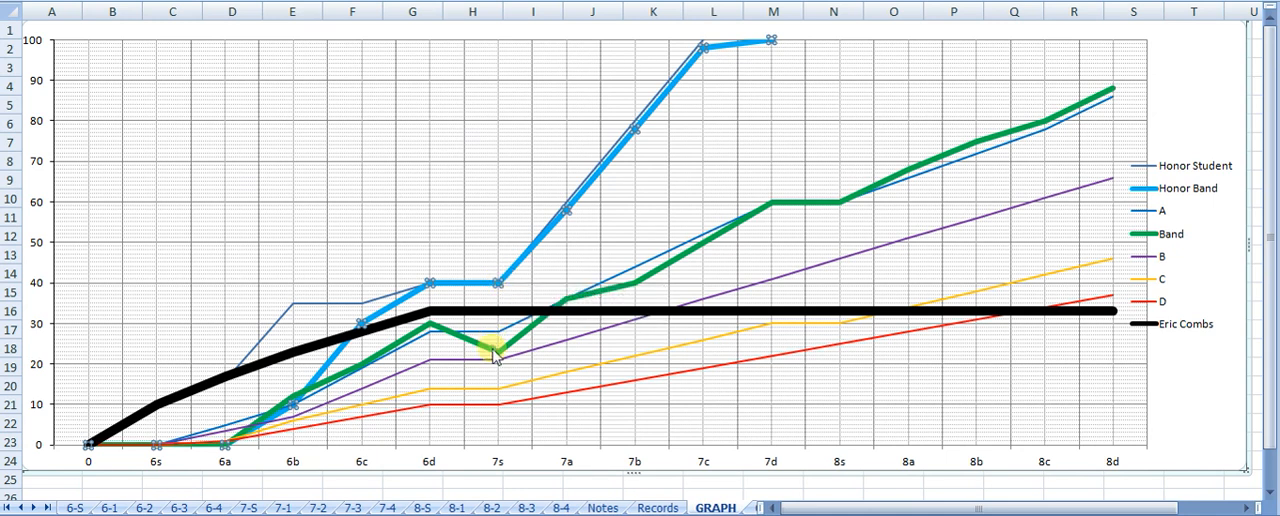
pyautogui.click(490, 350)
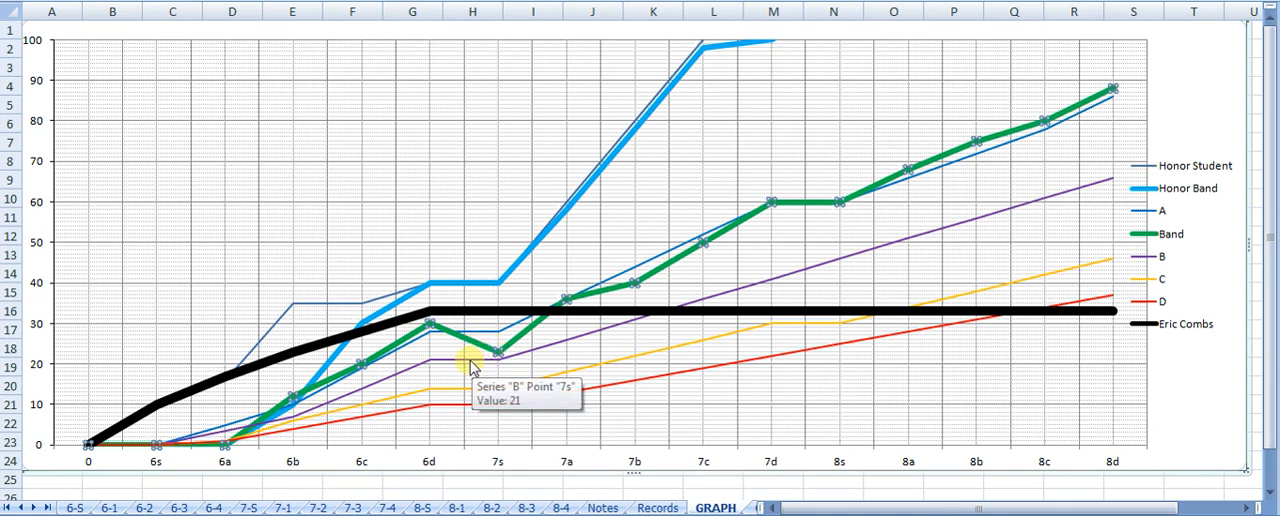
pyautogui.moveTo(480, 390)
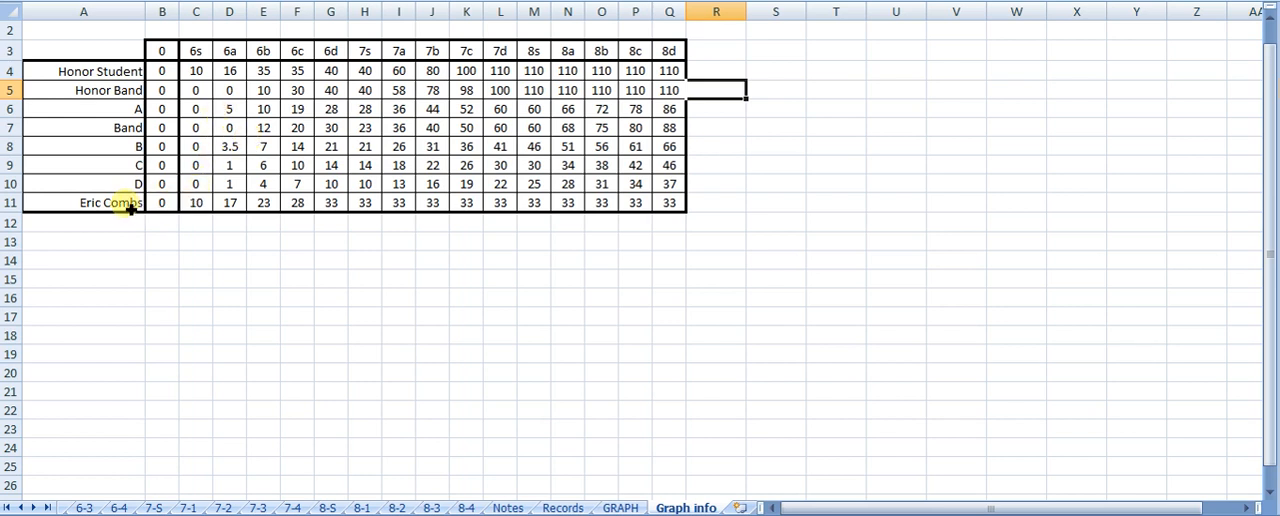
pyautogui.click(668, 203)
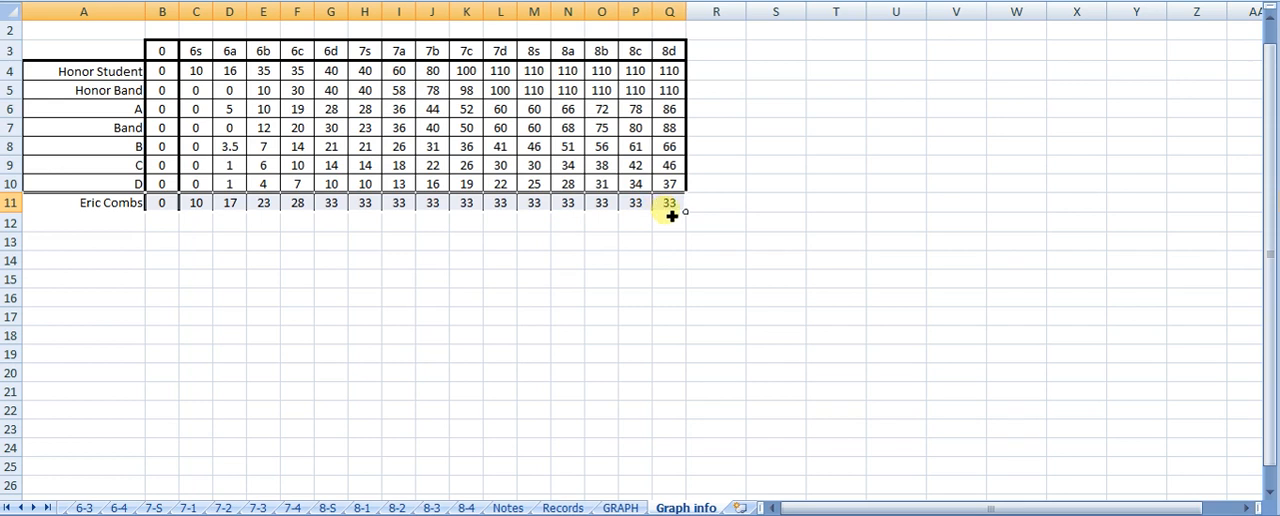
pyautogui.click(229, 70)
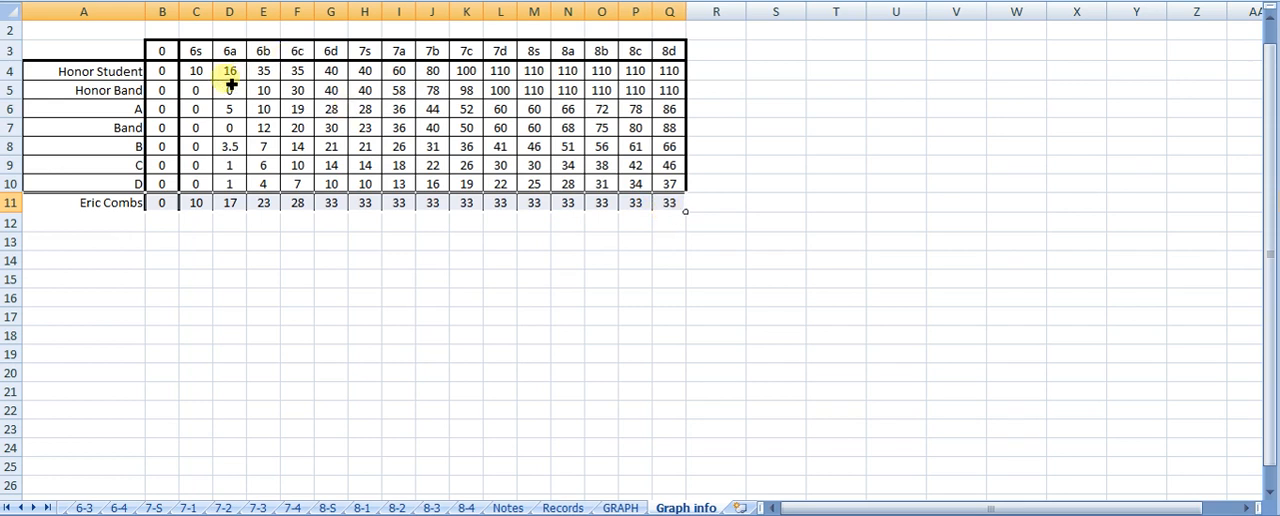
pyautogui.click(196, 70)
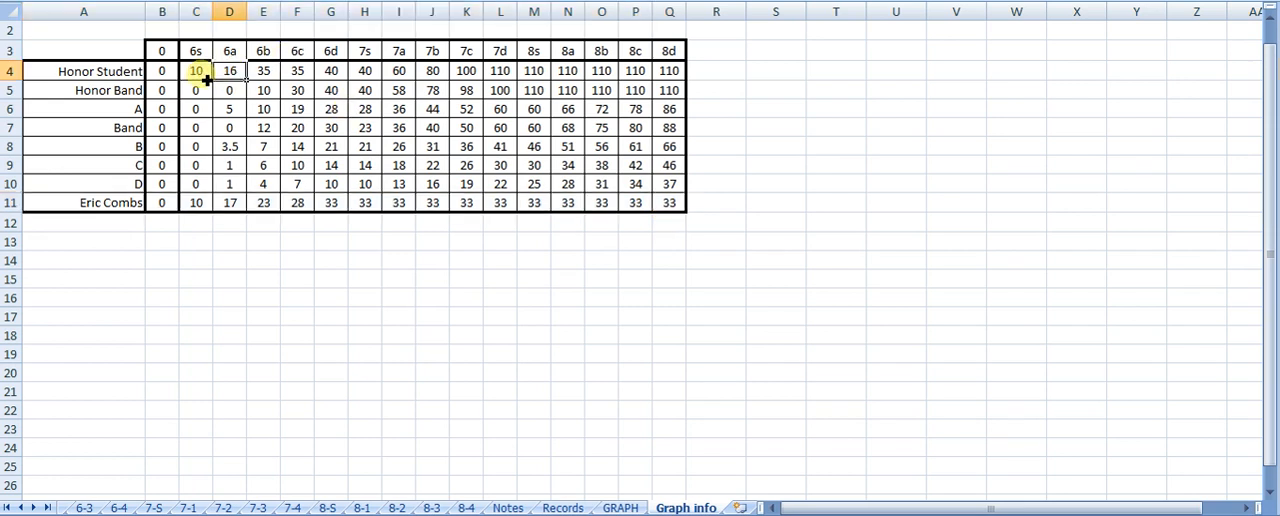
pyautogui.click(533, 70)
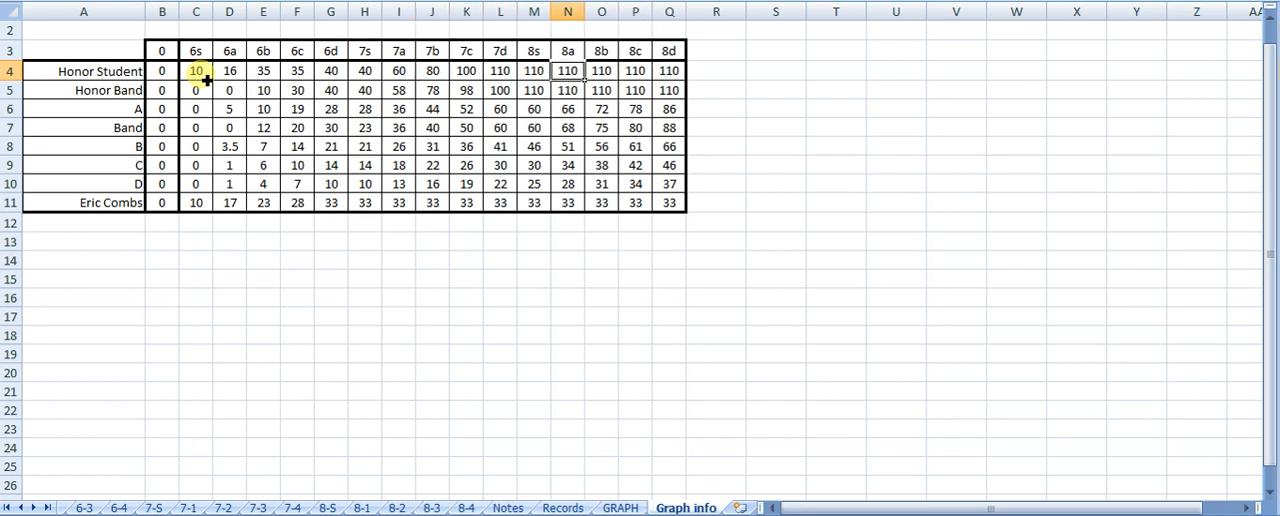
pyautogui.click(263, 71)
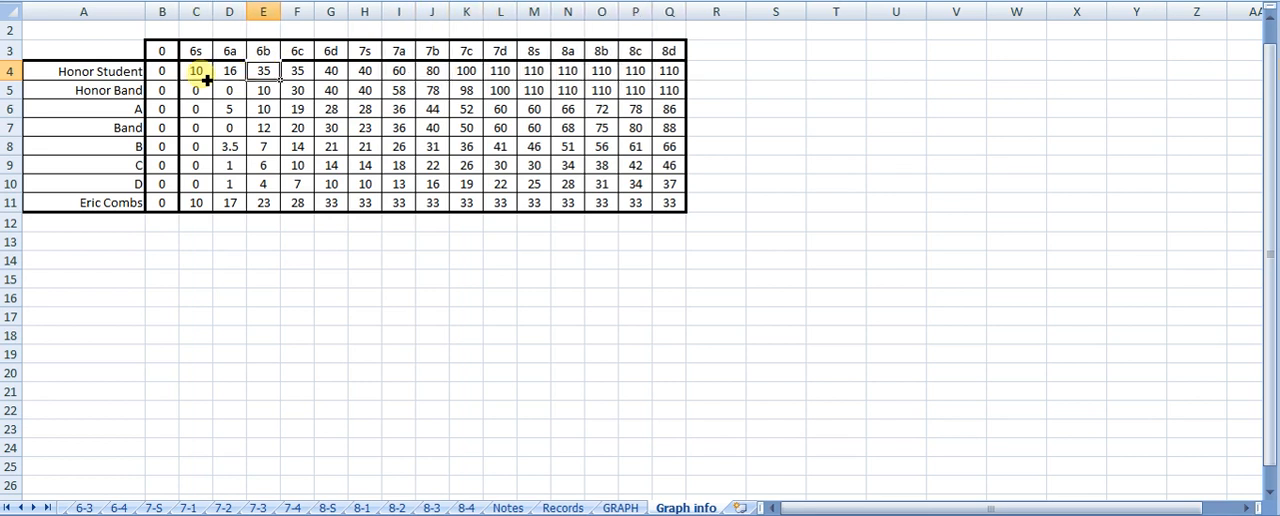
pyautogui.click(466, 70)
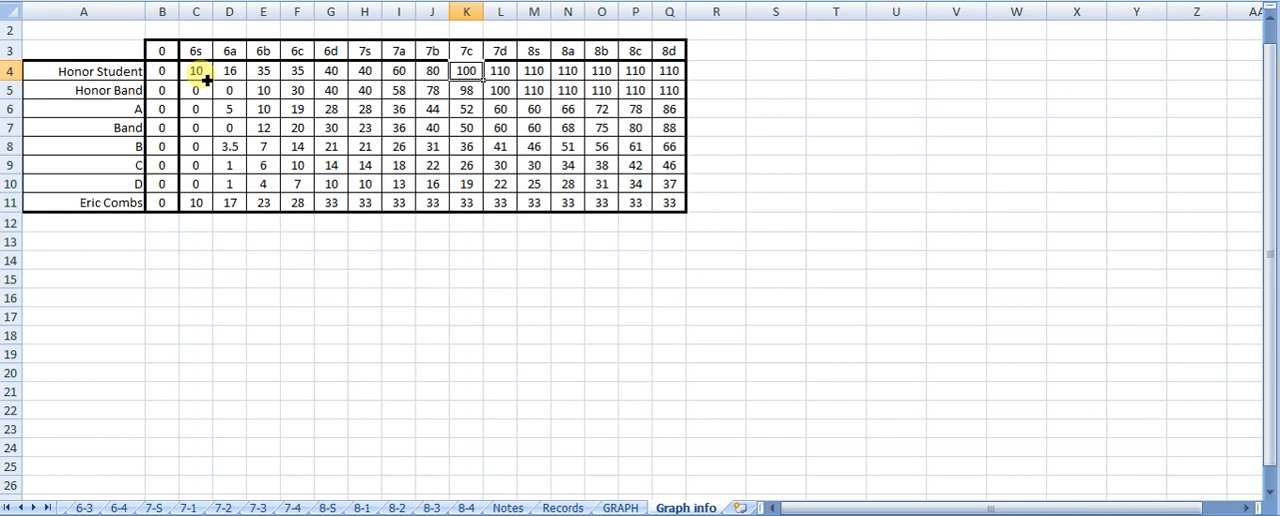
pyautogui.click(364, 70)
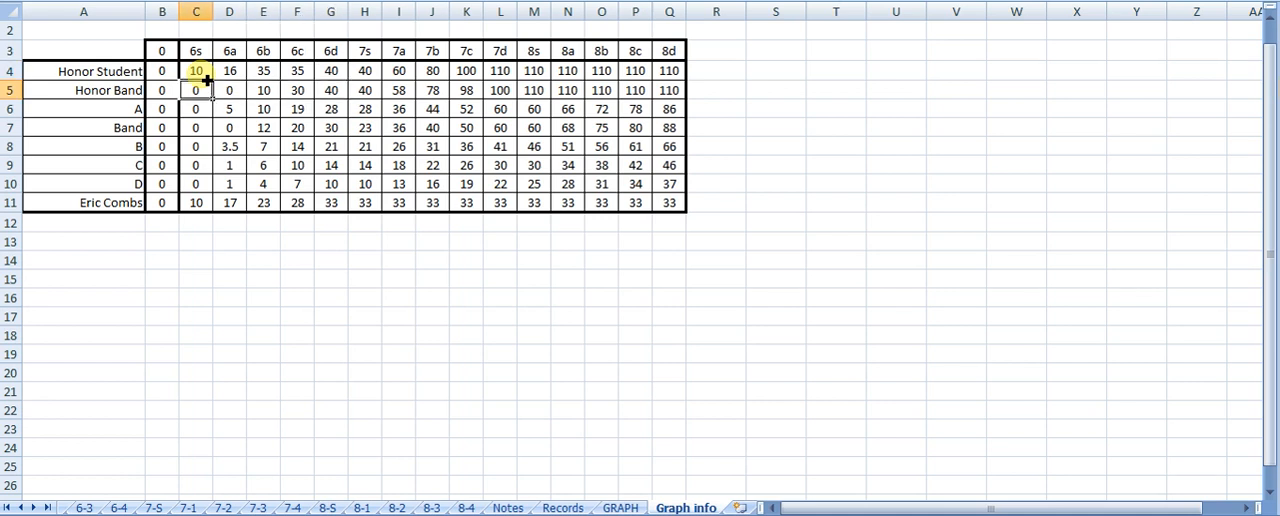
pyautogui.click(229, 108)
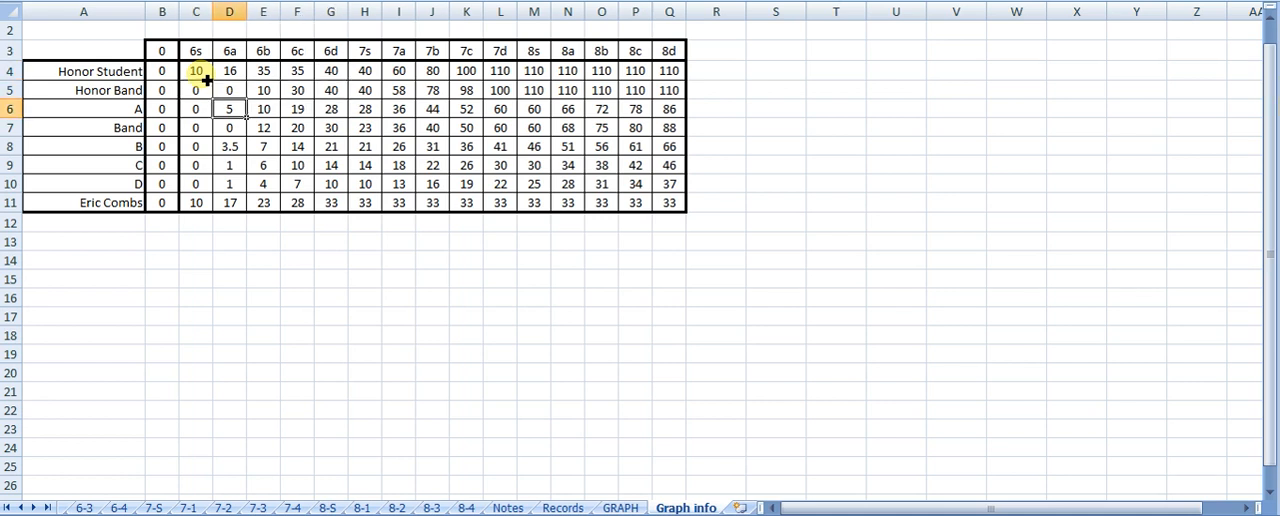
pyautogui.click(668, 108)
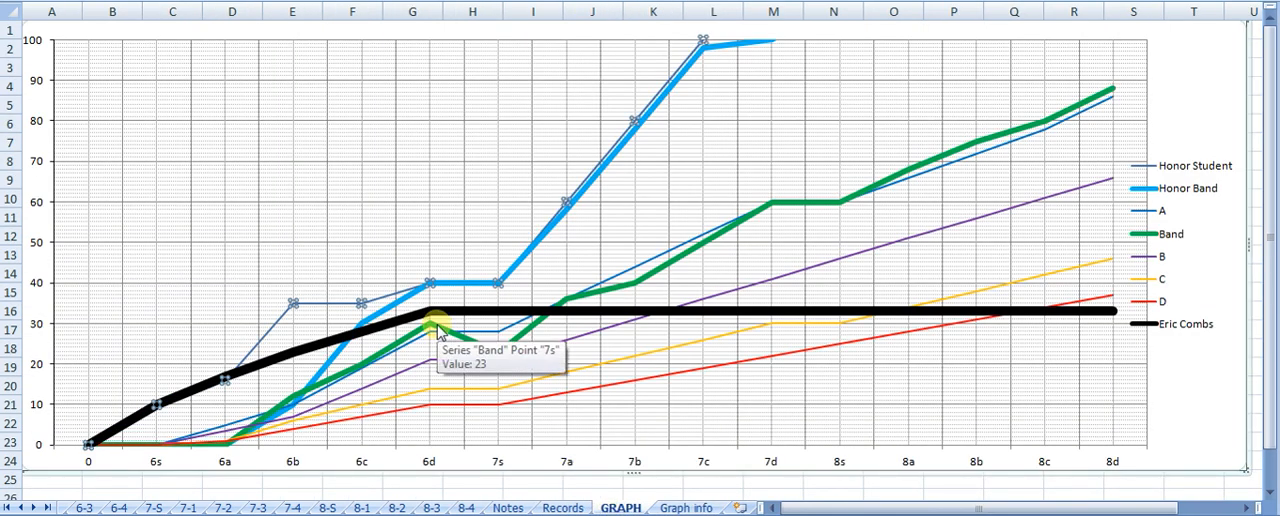
pyautogui.moveTo(332, 347)
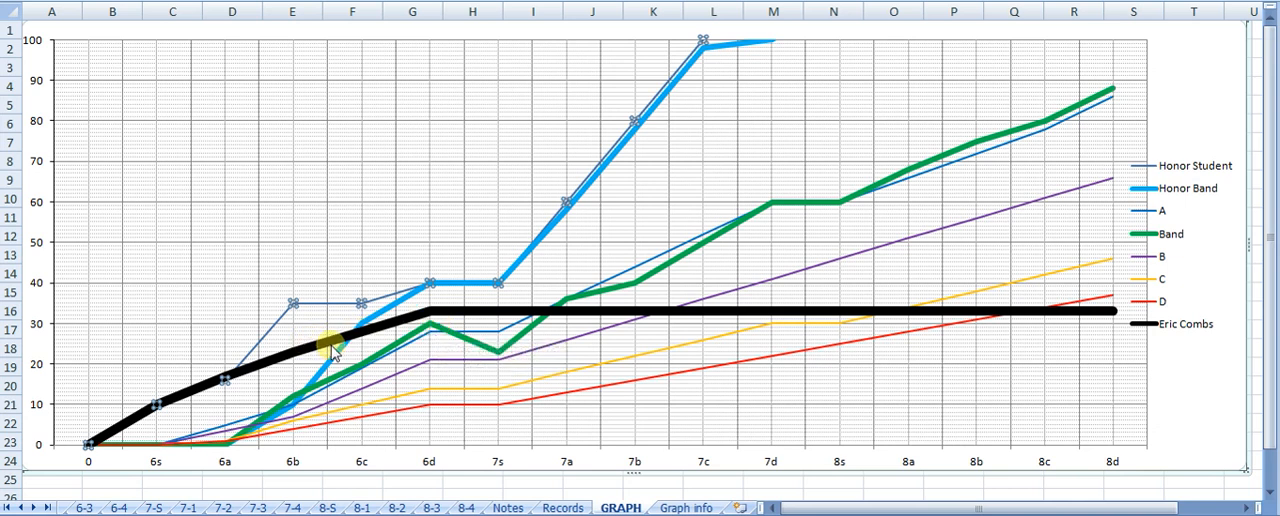
pyautogui.moveTo(218, 383)
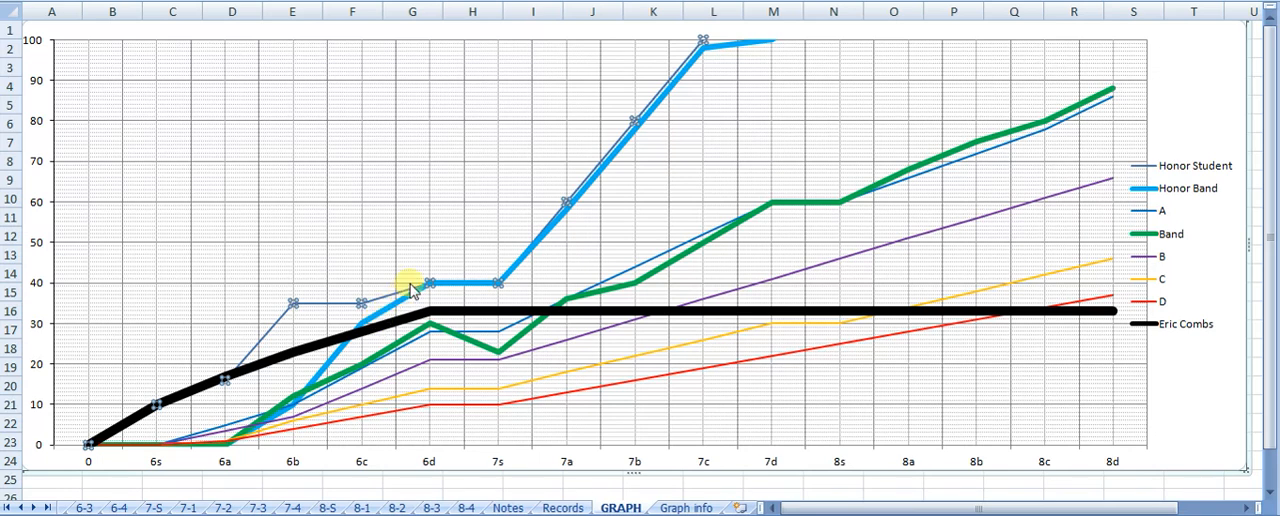
pyautogui.moveTo(325, 372)
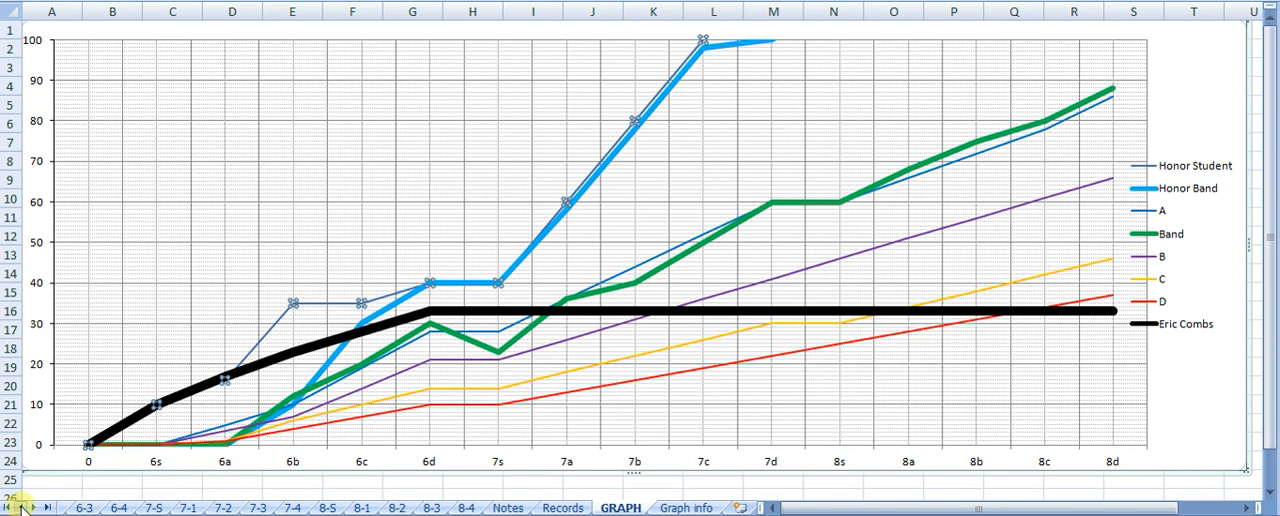
# Step: Switch back to the first quarter sheet, 6-S
pyautogui.click(18, 508)
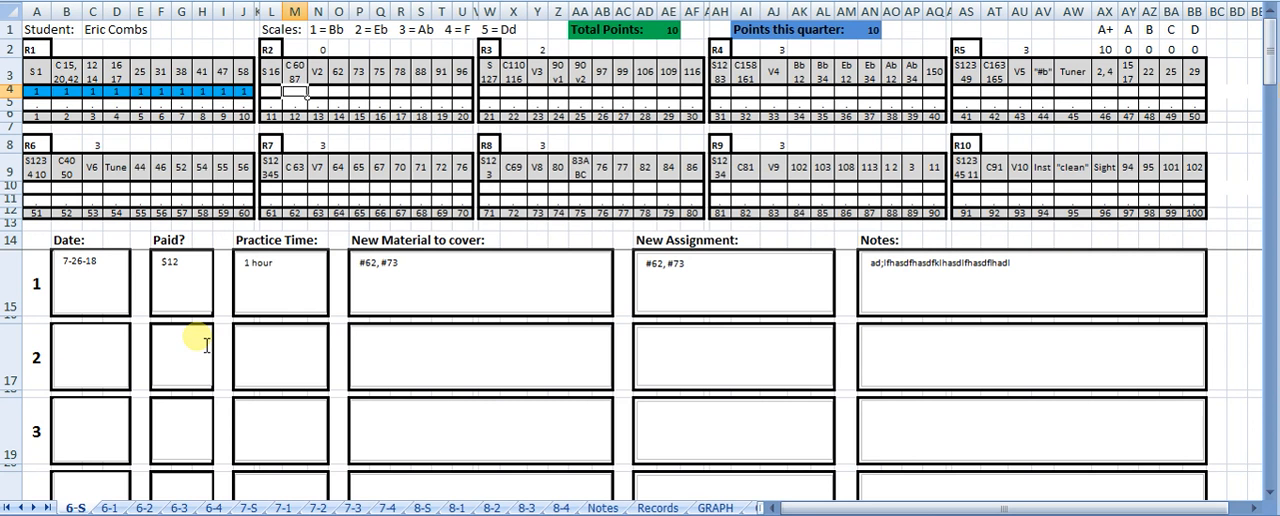
pyautogui.moveTo(957, 290)
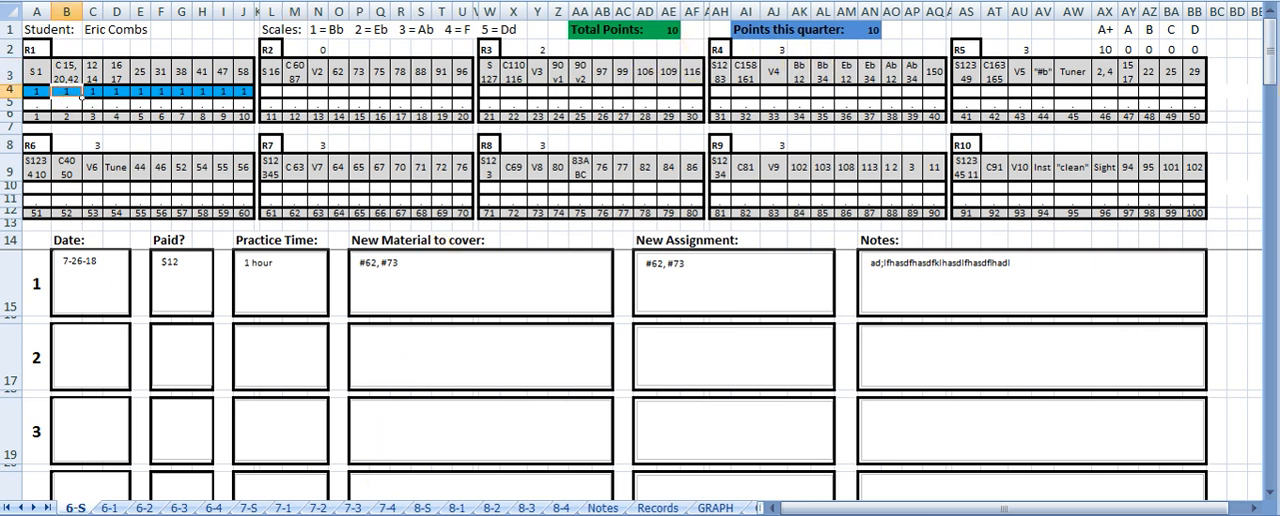
# Step: Open the 7-3 sheet and check its D benchmark and Total Points (33) cells
pyautogui.click(352, 507)
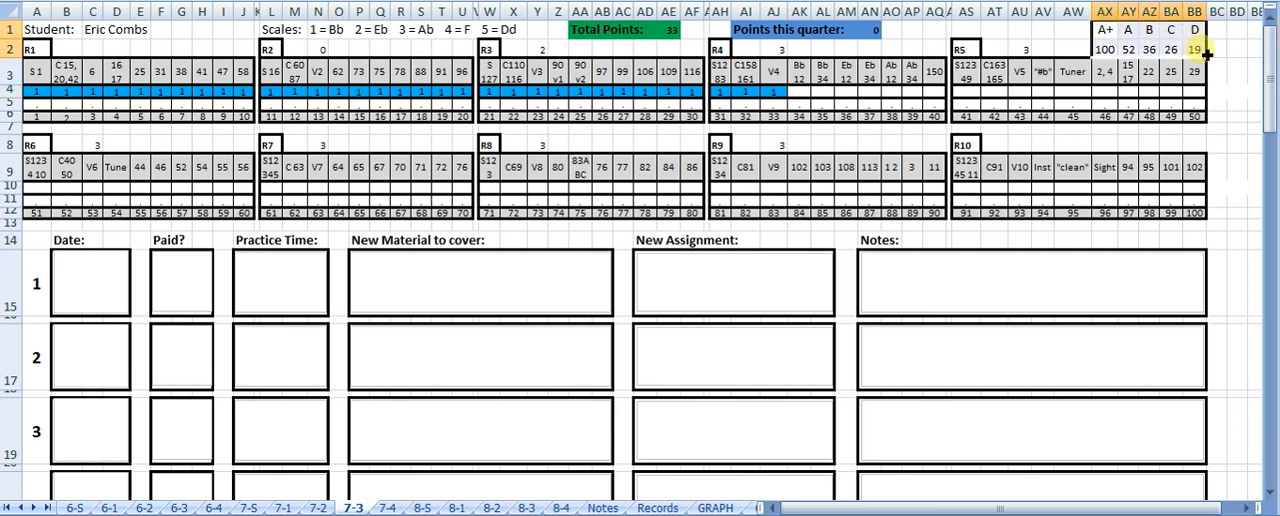
pyautogui.click(1103, 49)
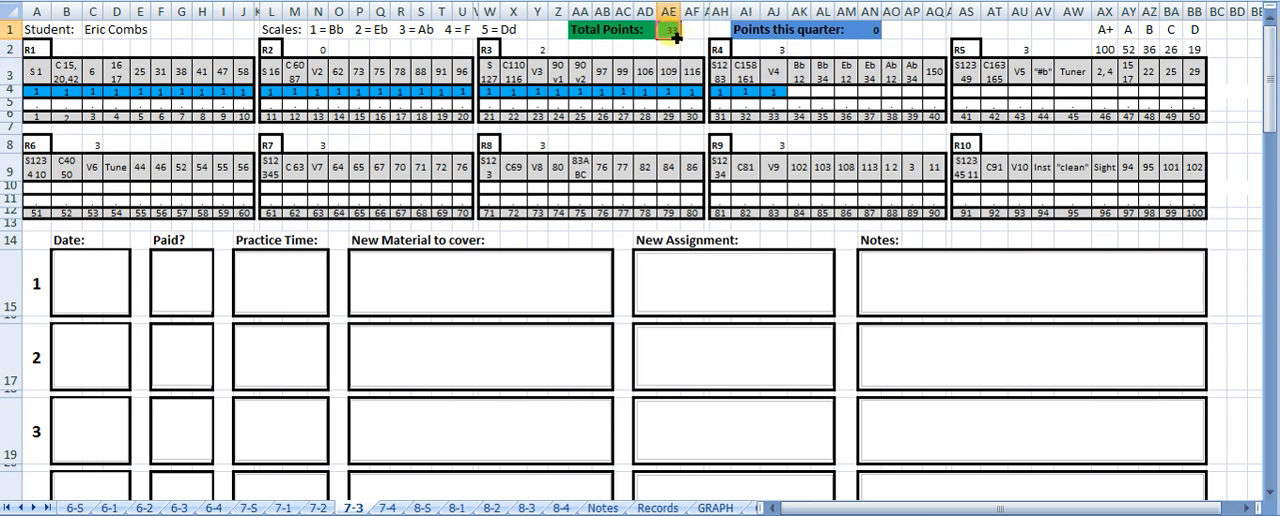
pyautogui.click(580, 166)
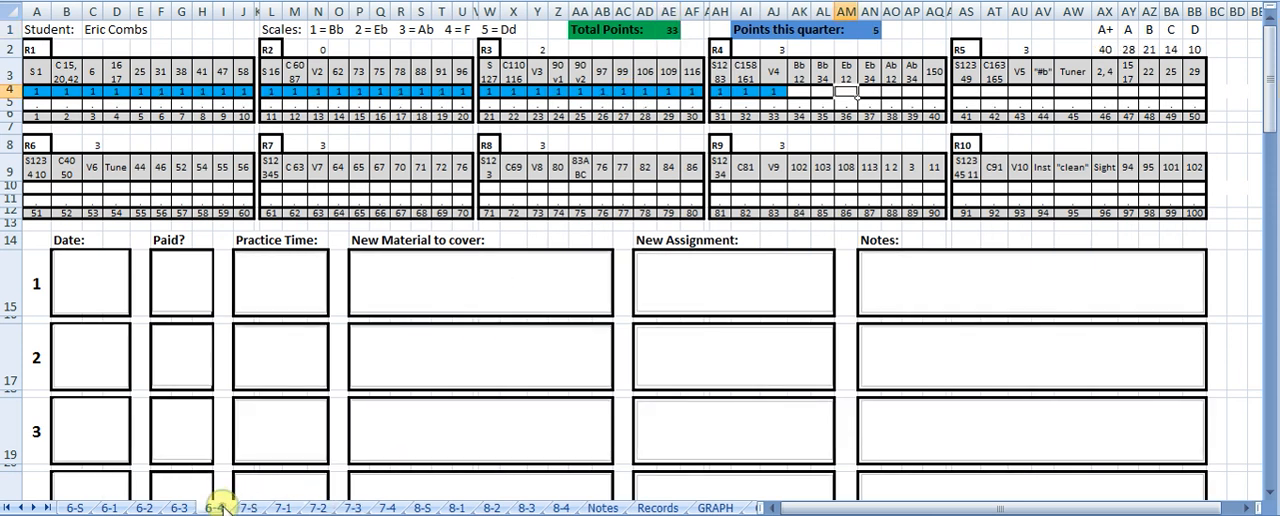
# Step: Open the 6-4 sheet and select the first lesson's Notes box and an R8 lesson entry
pyautogui.click(963, 50)
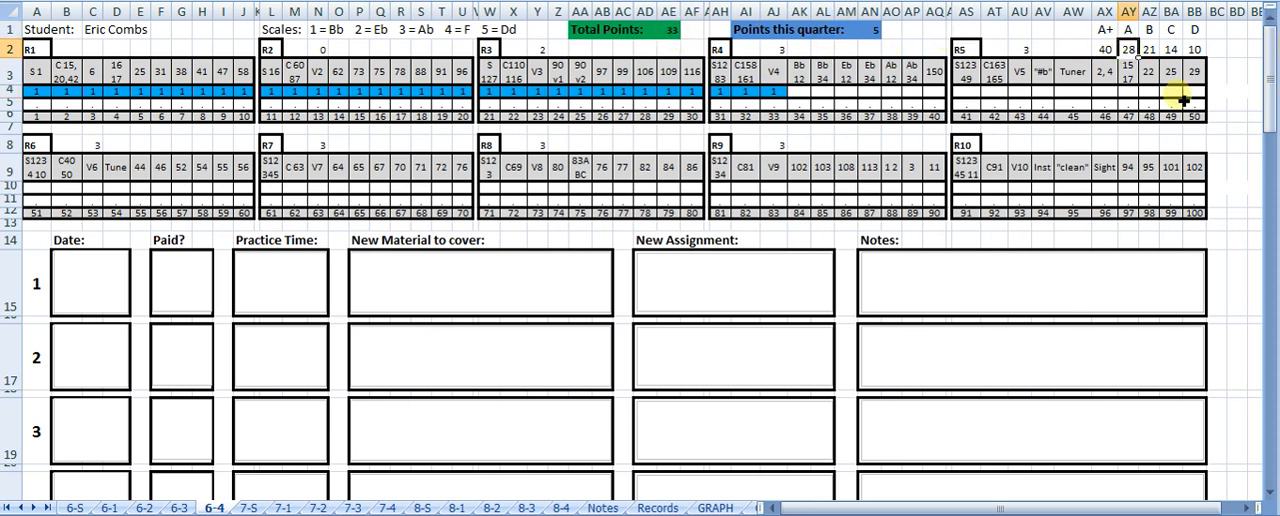
pyautogui.moveTo(1150, 120)
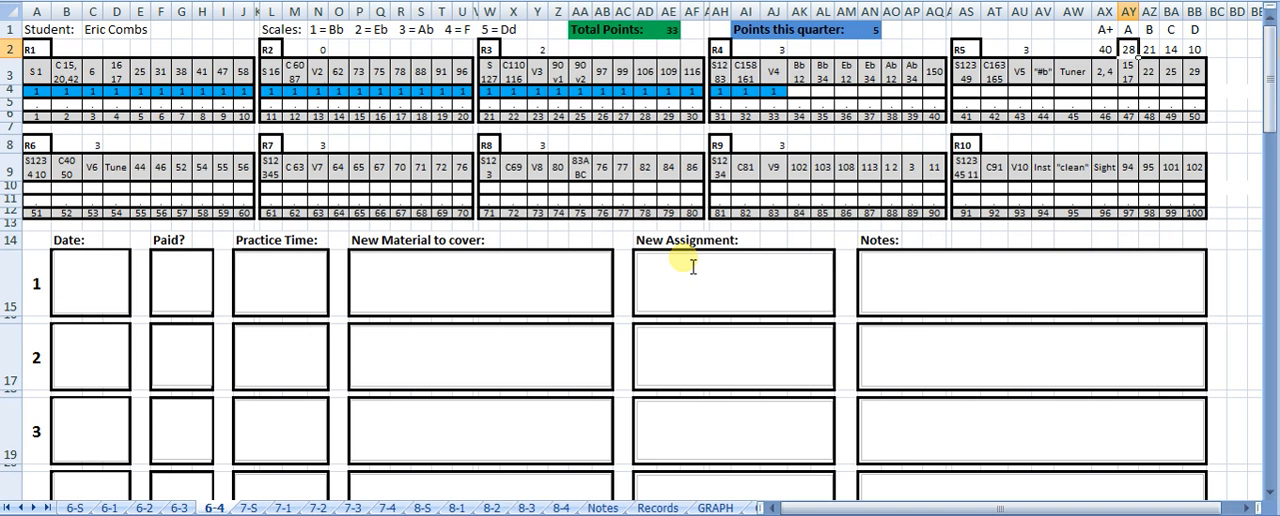
pyautogui.click(1030, 280)
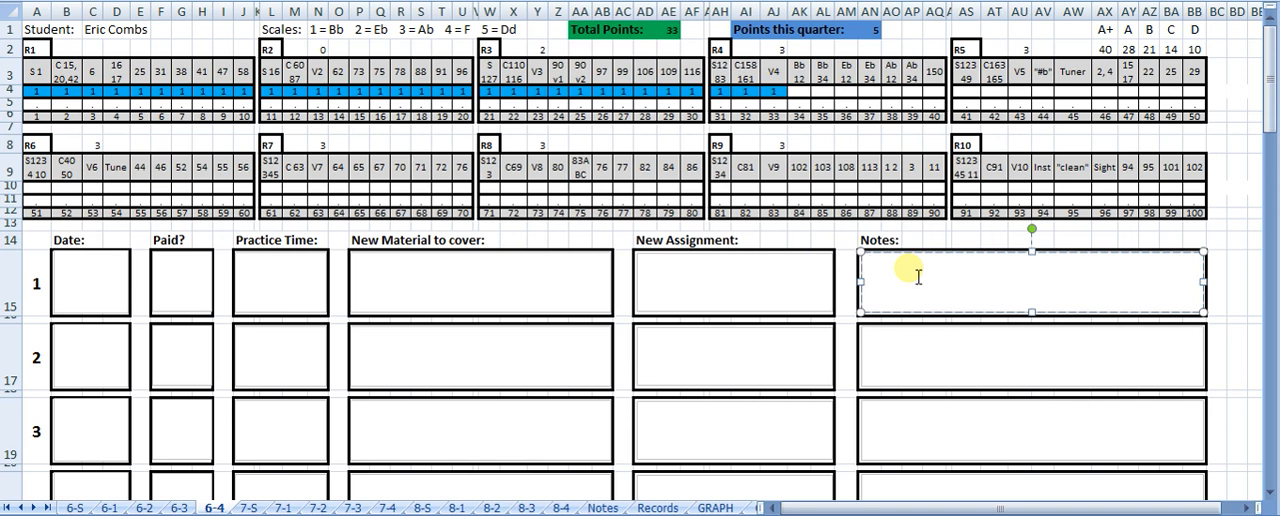
pyautogui.click(870, 262)
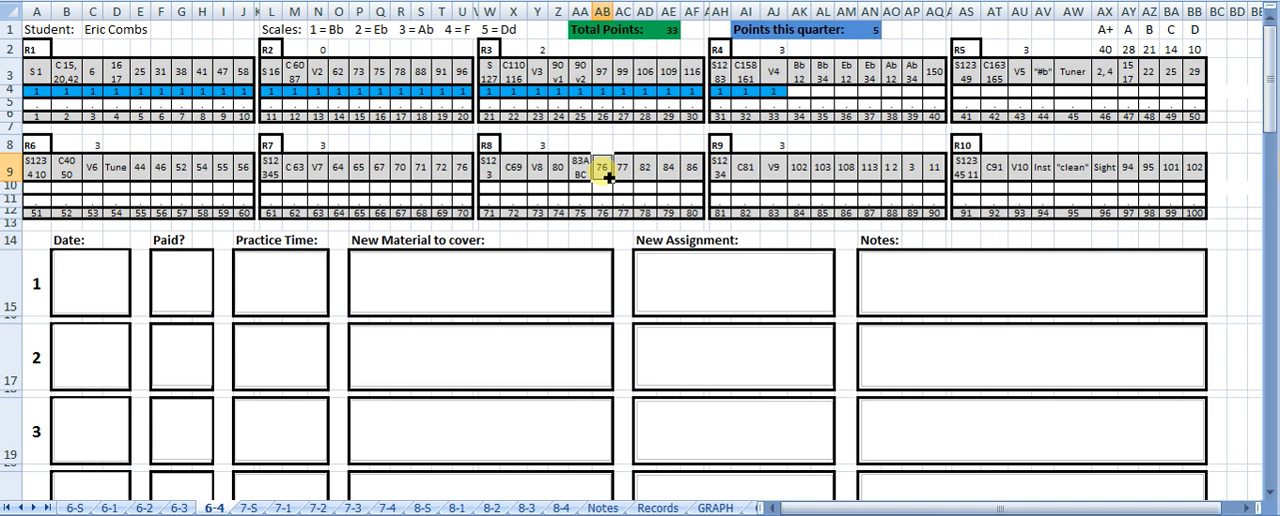
pyautogui.click(536, 167)
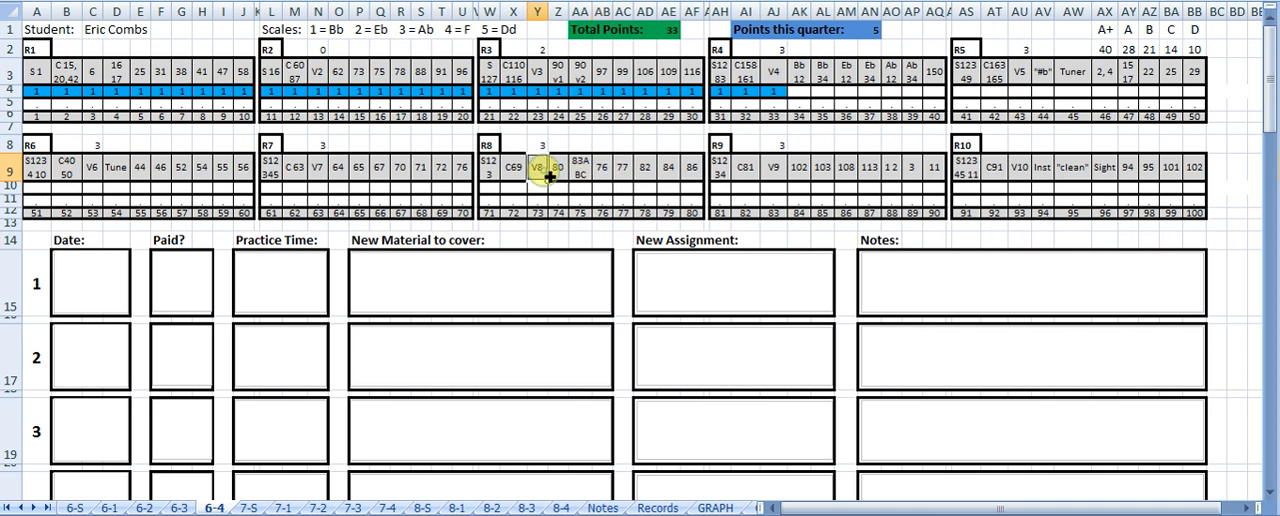